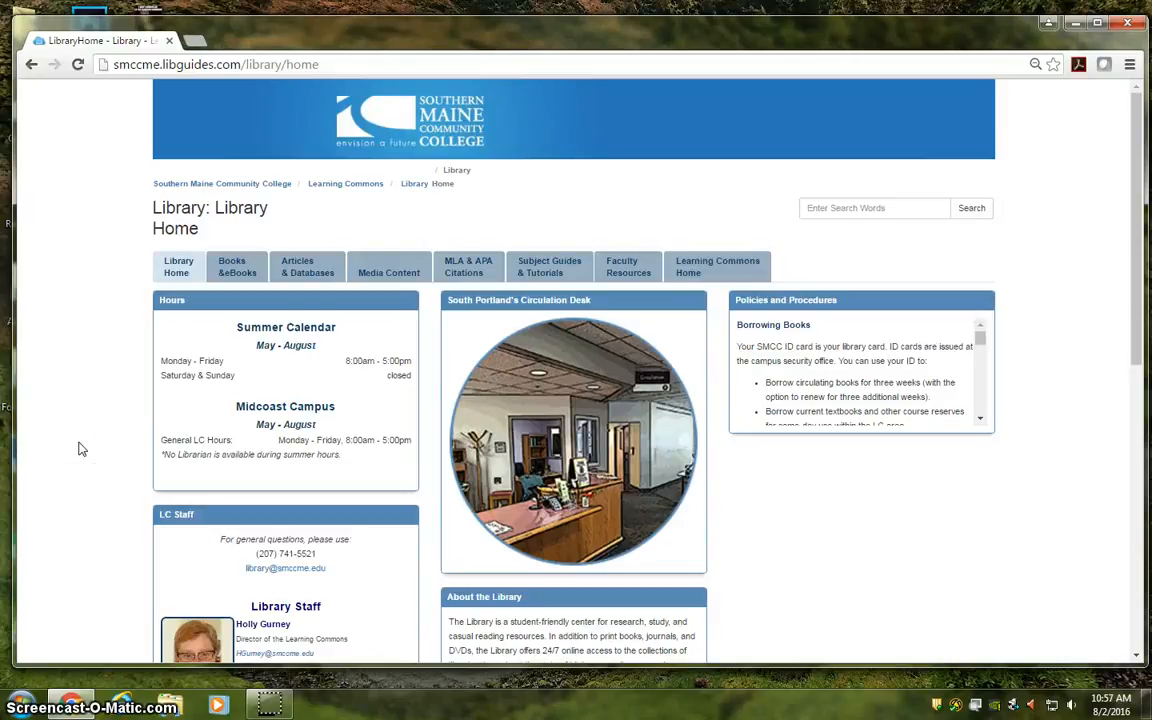
{"action": "mouse_move", "coordinate": [389, 266]}
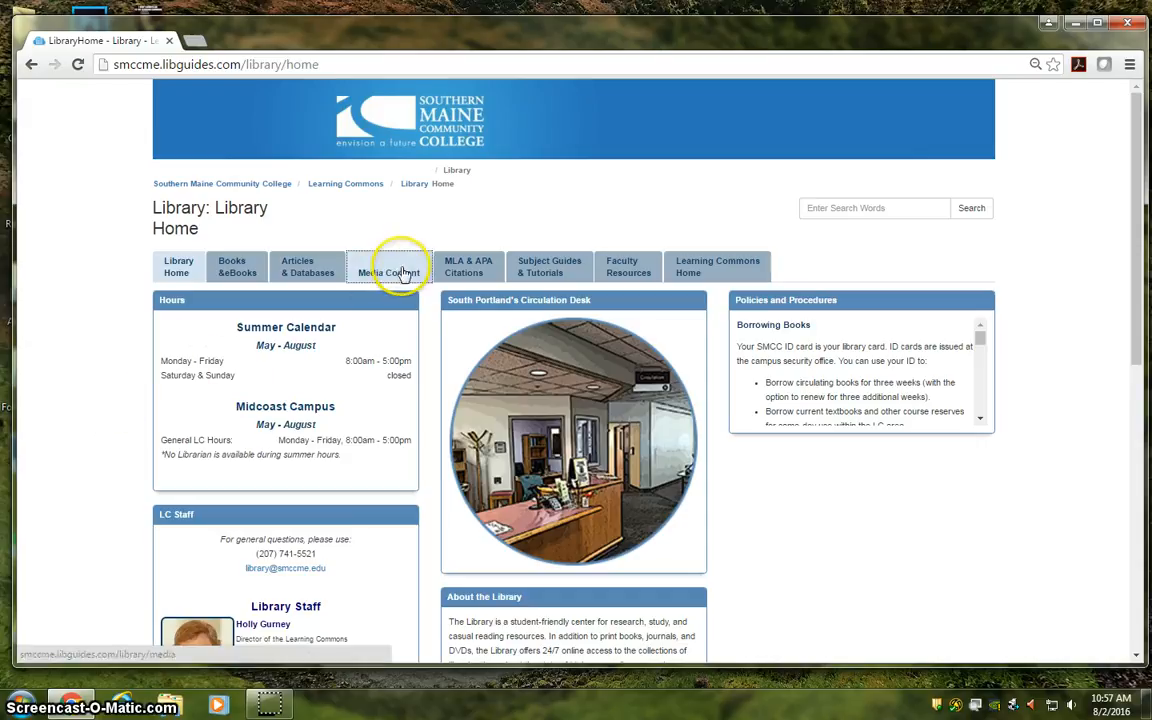
- Open the Articles & Databases page from the SMCC Library home page
{"action": "left_click", "coordinate": [307, 267]}
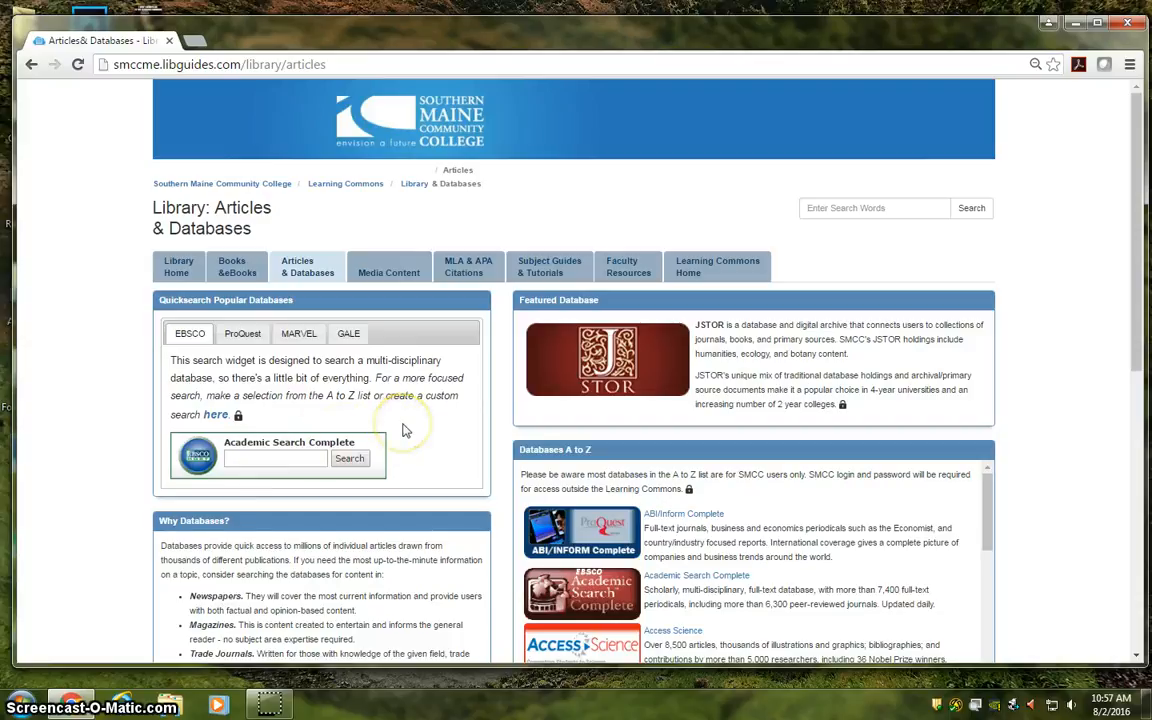
{"action": "mouse_move", "coordinate": [405, 430]}
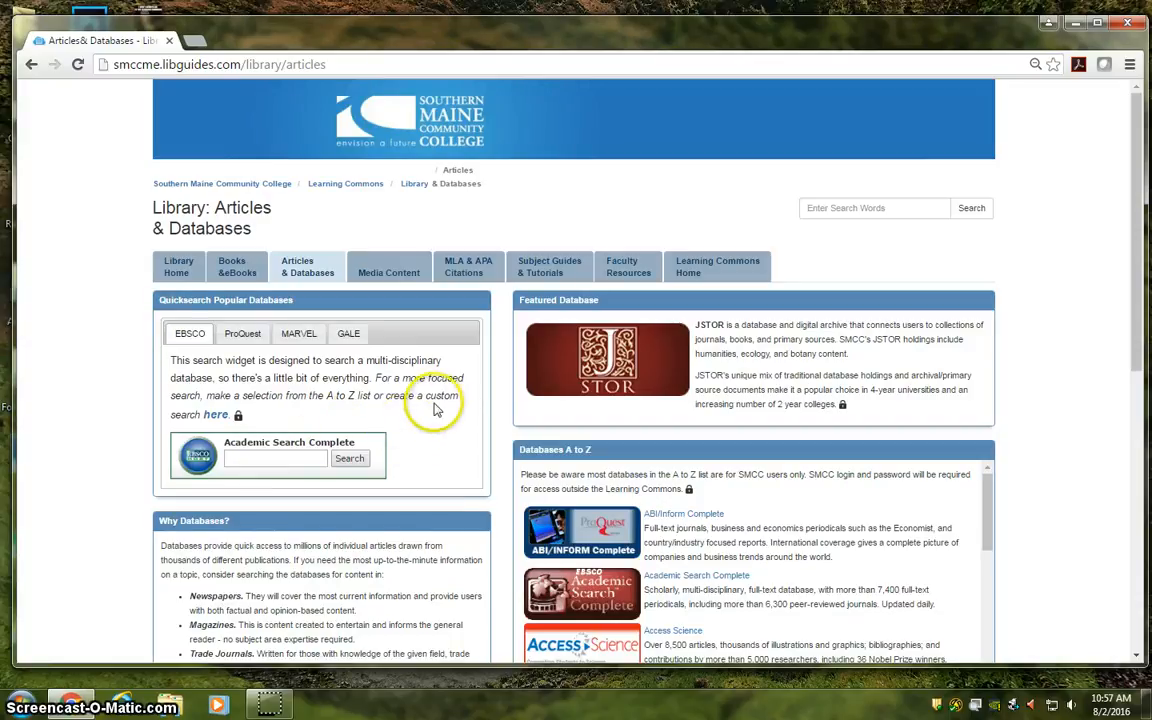
{"action": "mouse_move", "coordinate": [218, 428]}
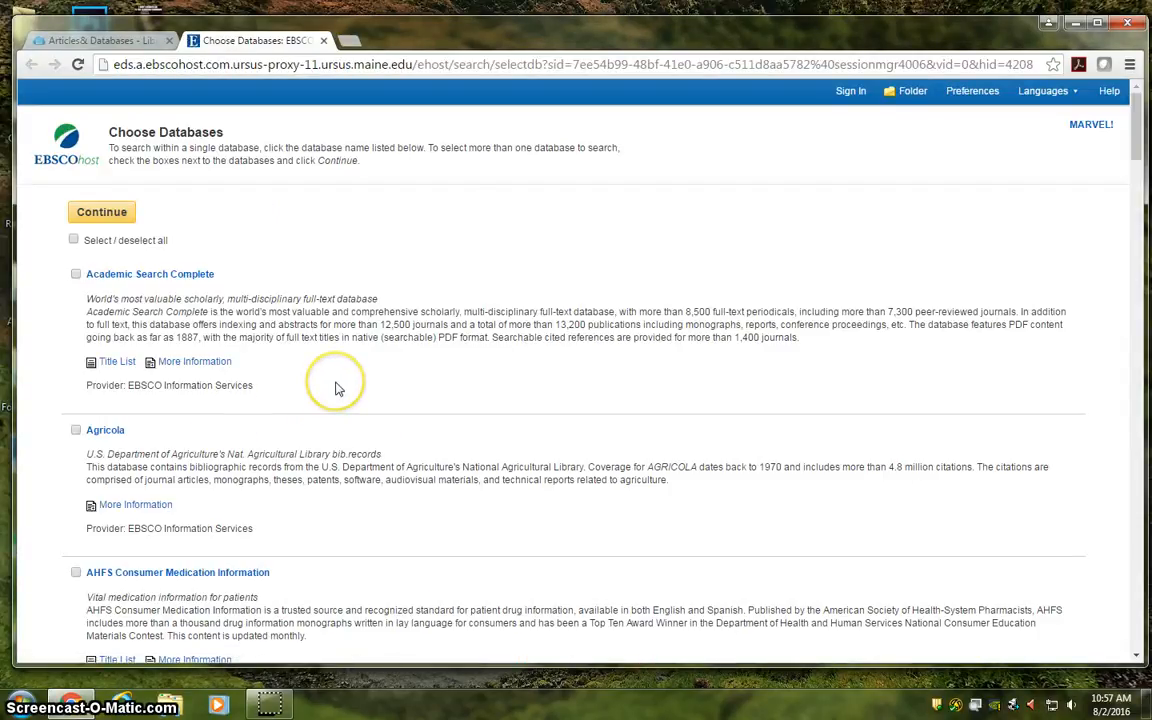
- Select Academic Search Complete from the databases list and continue to Advanced Search
{"action": "scroll", "scroll_direction": "down", "scroll_amount": 3}
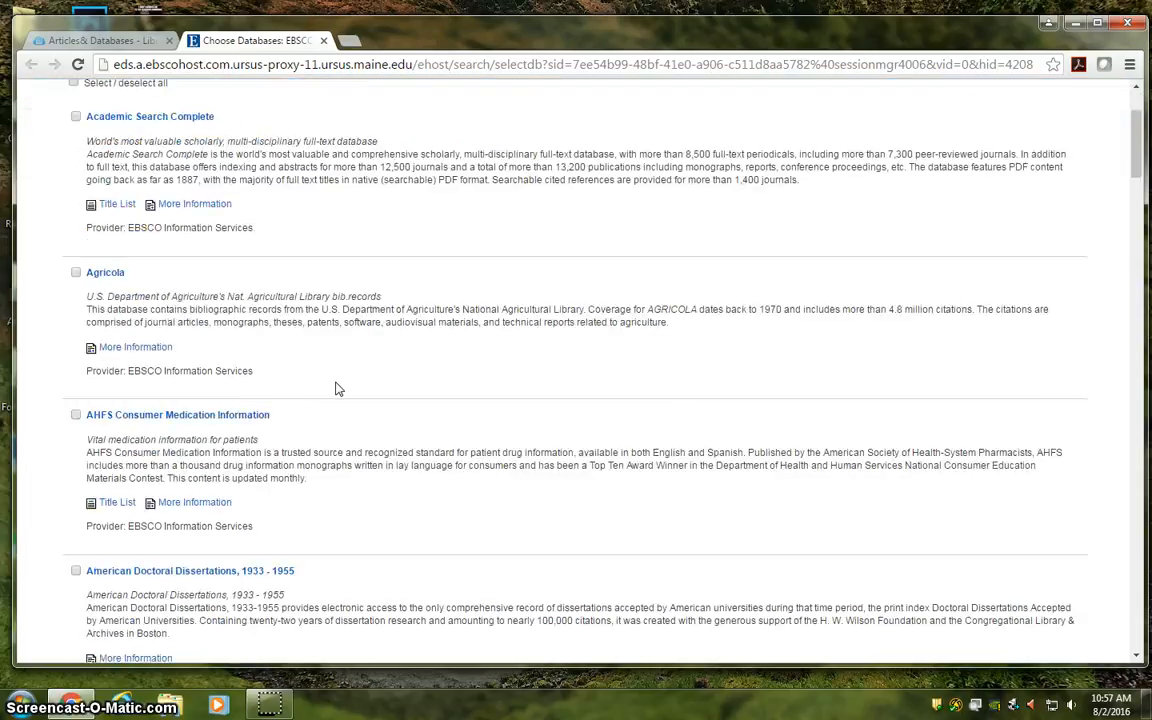
{"action": "scroll", "scroll_direction": "down", "scroll_amount": 3}
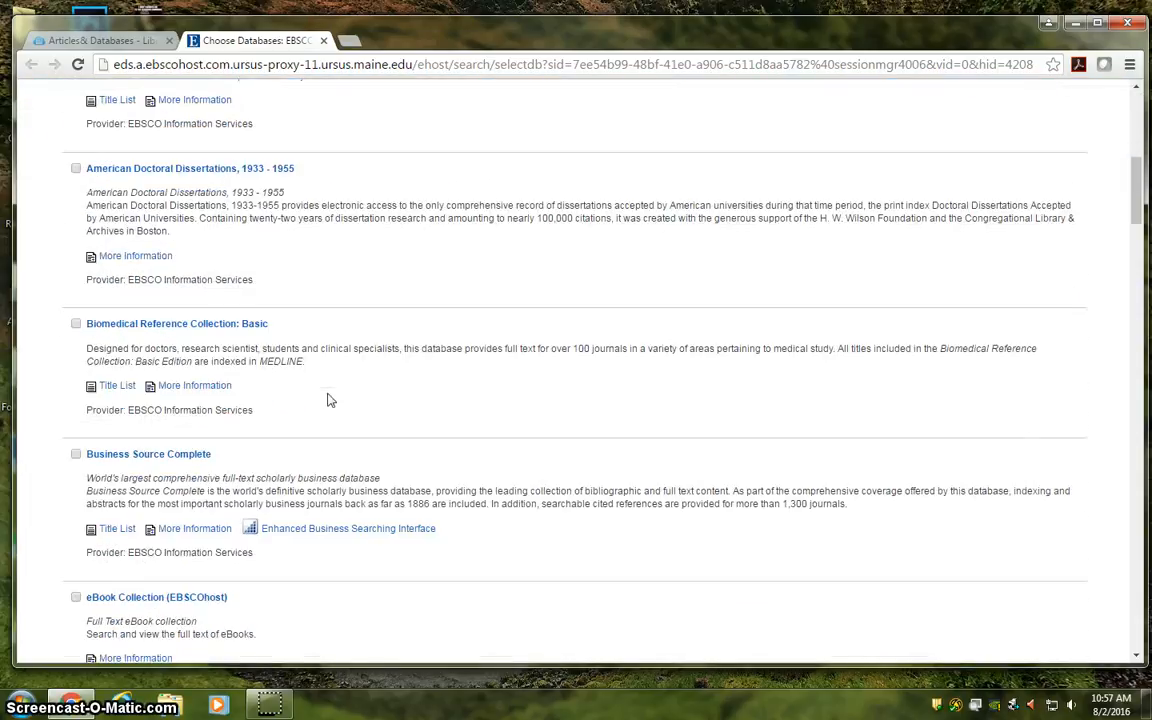
{"action": "scroll", "scroll_direction": "down", "scroll_amount": 3}
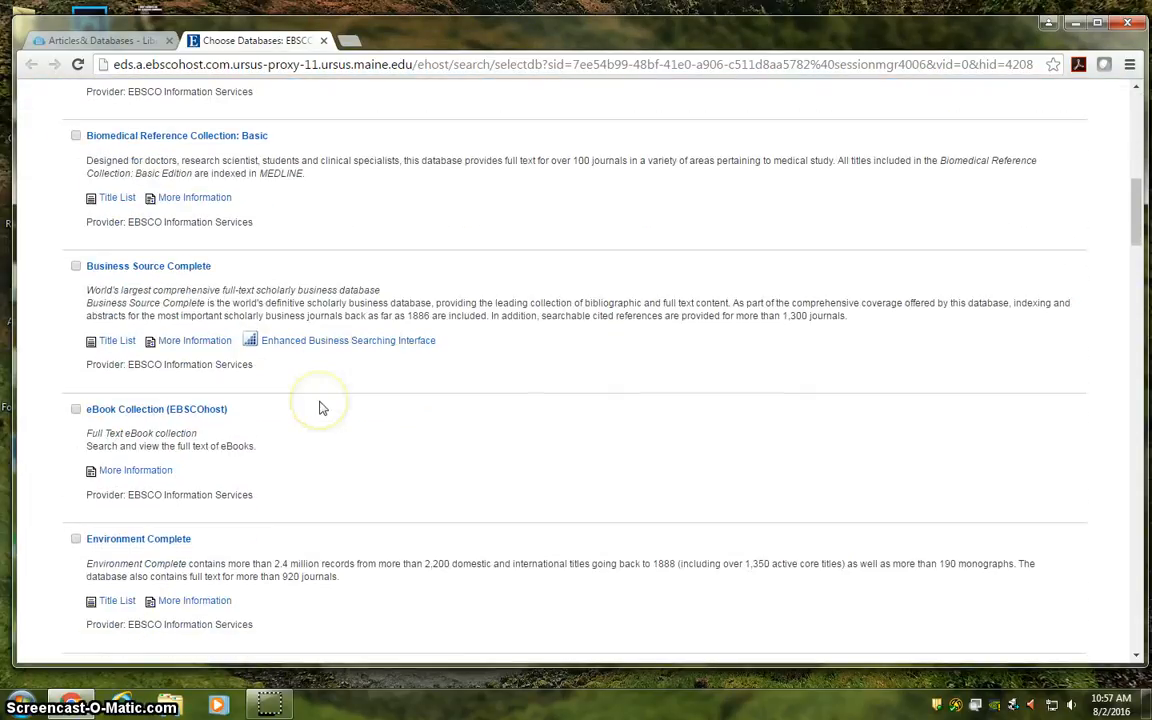
{"action": "scroll", "scroll_direction": "down", "scroll_amount": 3}
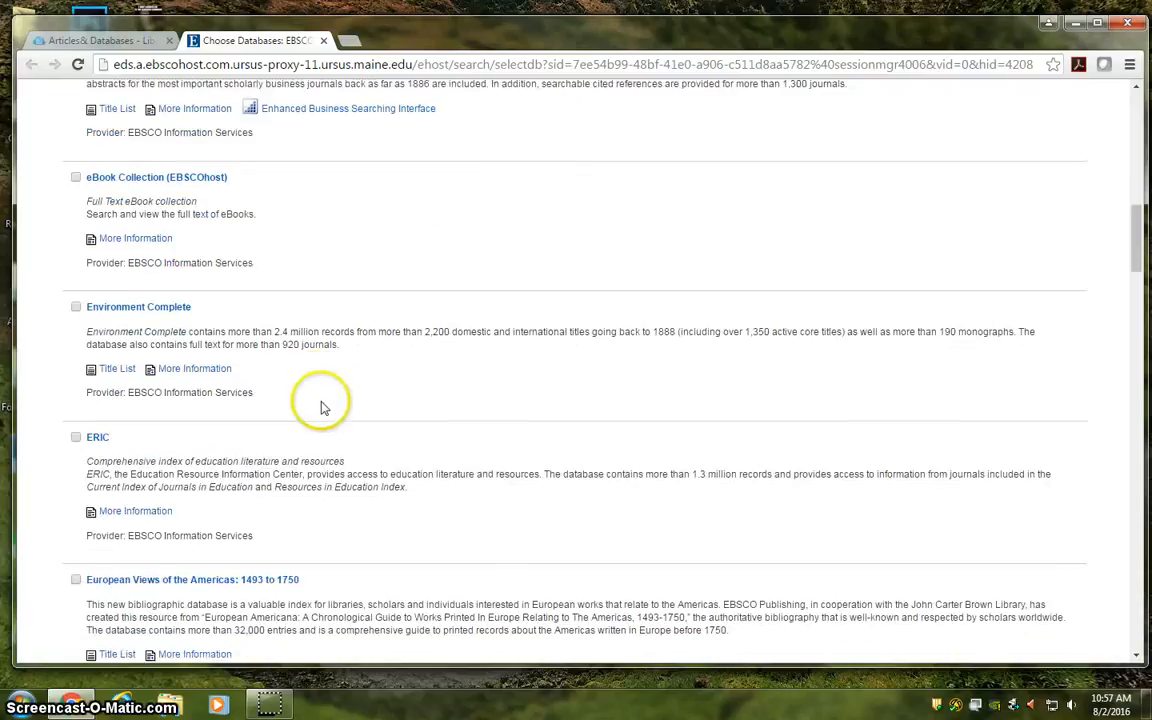
{"action": "scroll", "scroll_direction": "down", "scroll_amount": 3}
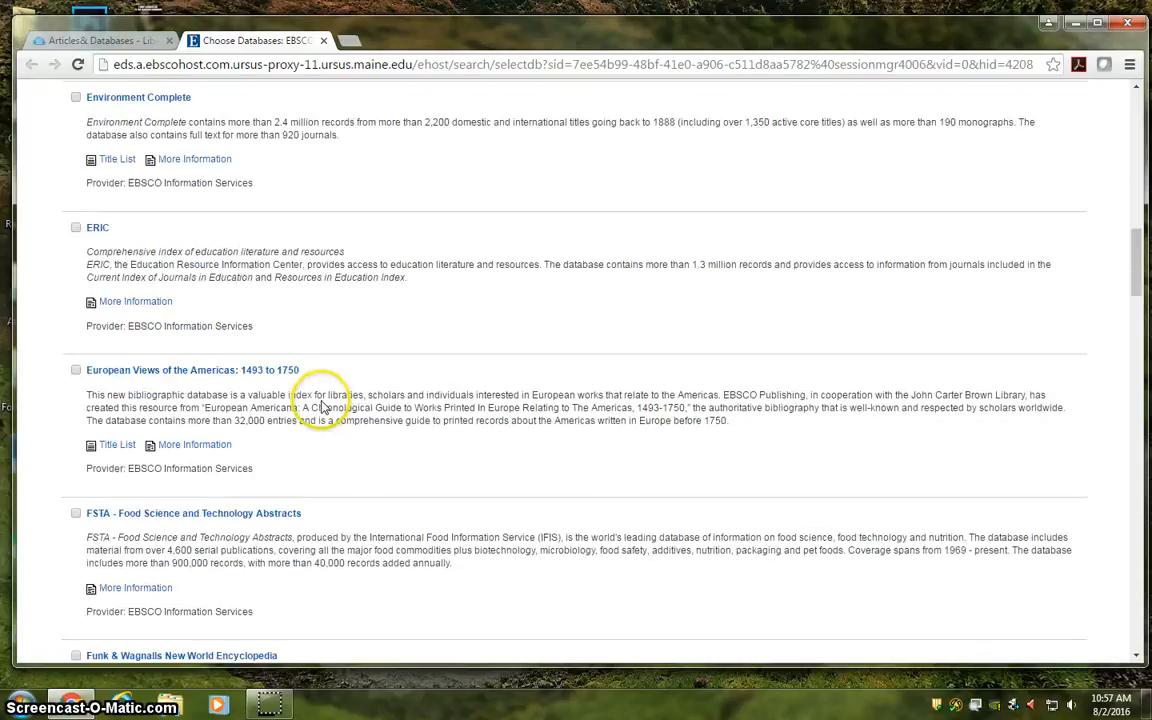
{"action": "scroll", "scroll_direction": "down", "scroll_amount": 3}
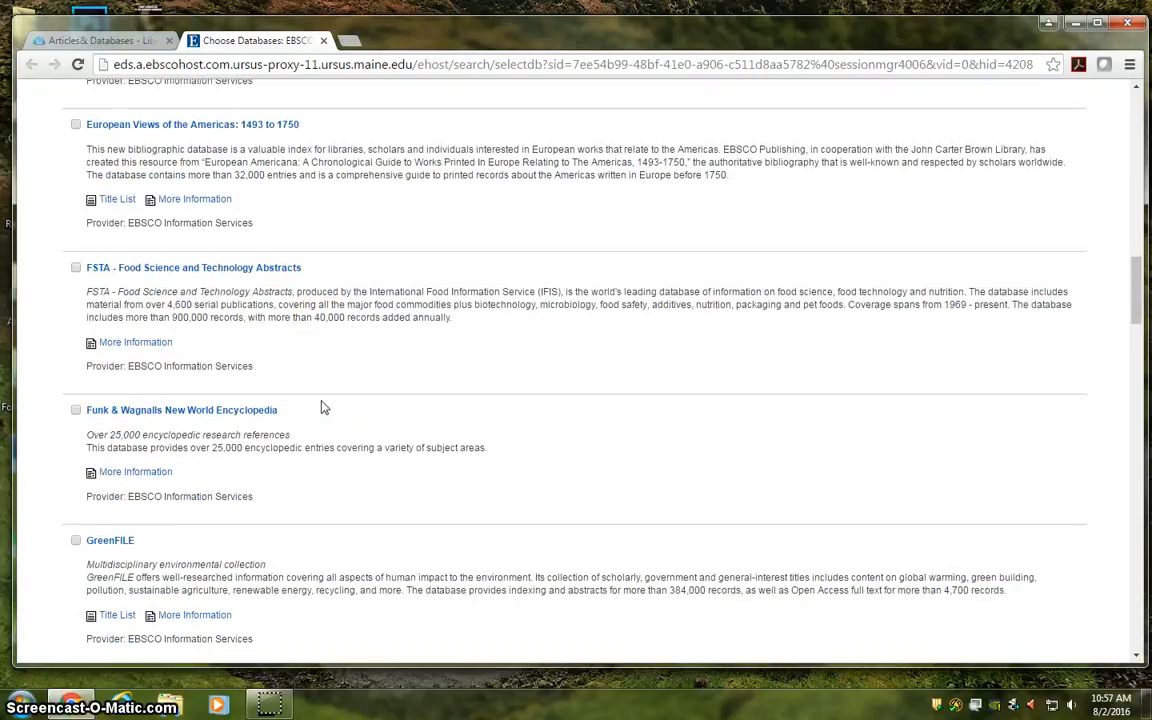
{"action": "scroll", "scroll_direction": "down", "scroll_amount": 3}
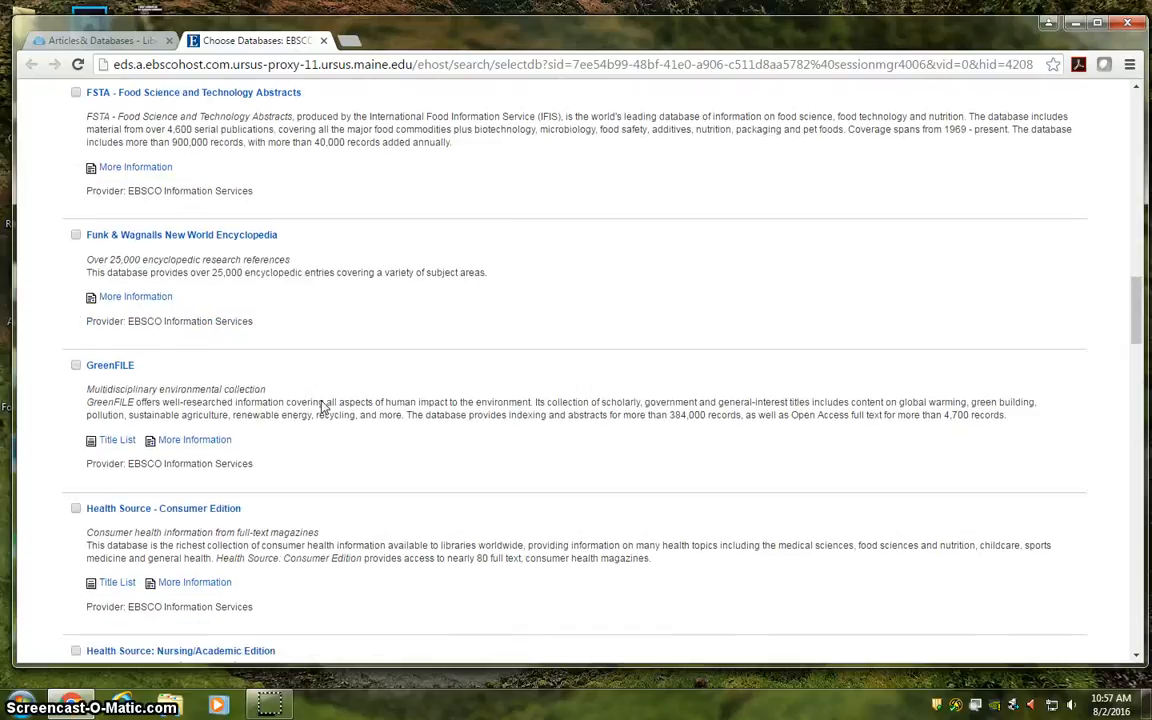
{"action": "scroll", "scroll_direction": "down", "scroll_amount": 3}
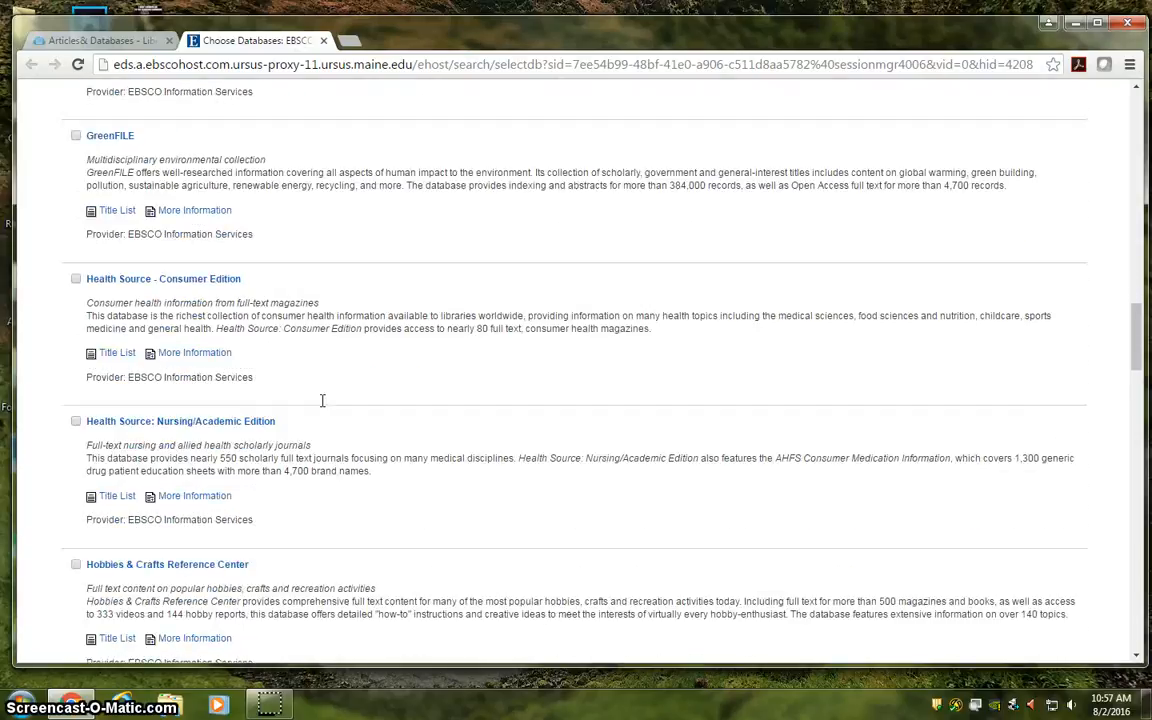
{"action": "scroll", "scroll_direction": "down", "scroll_amount": 3}
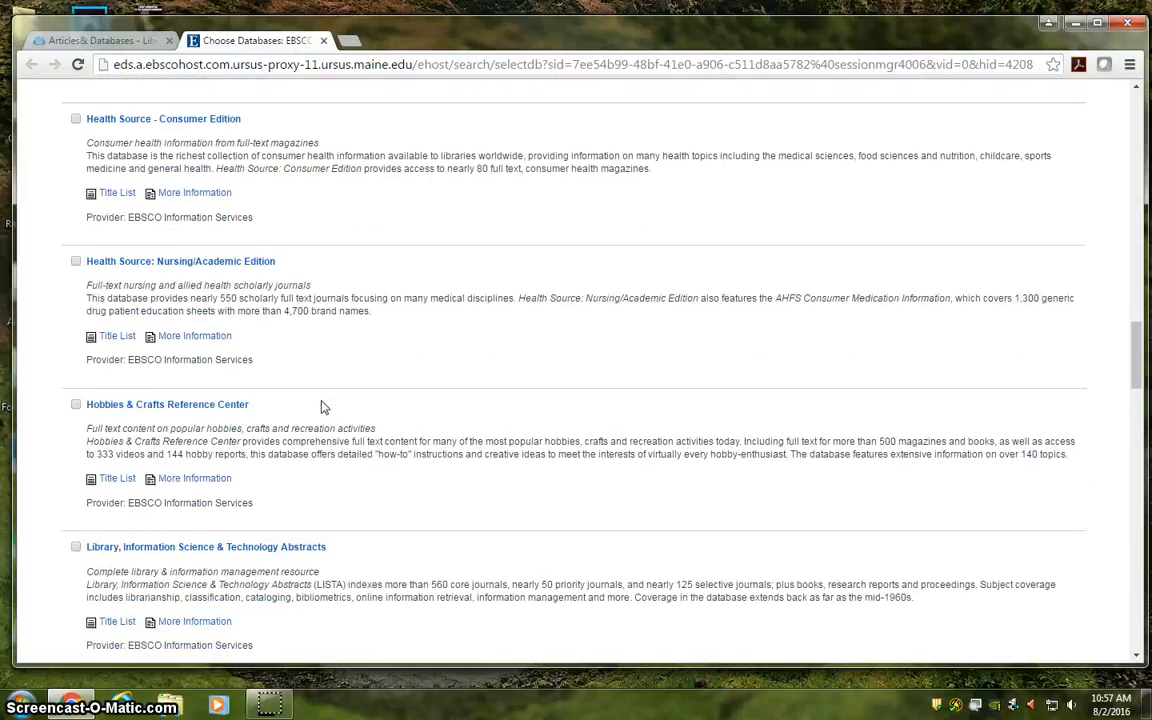
{"action": "scroll", "scroll_direction": "down", "scroll_amount": 3}
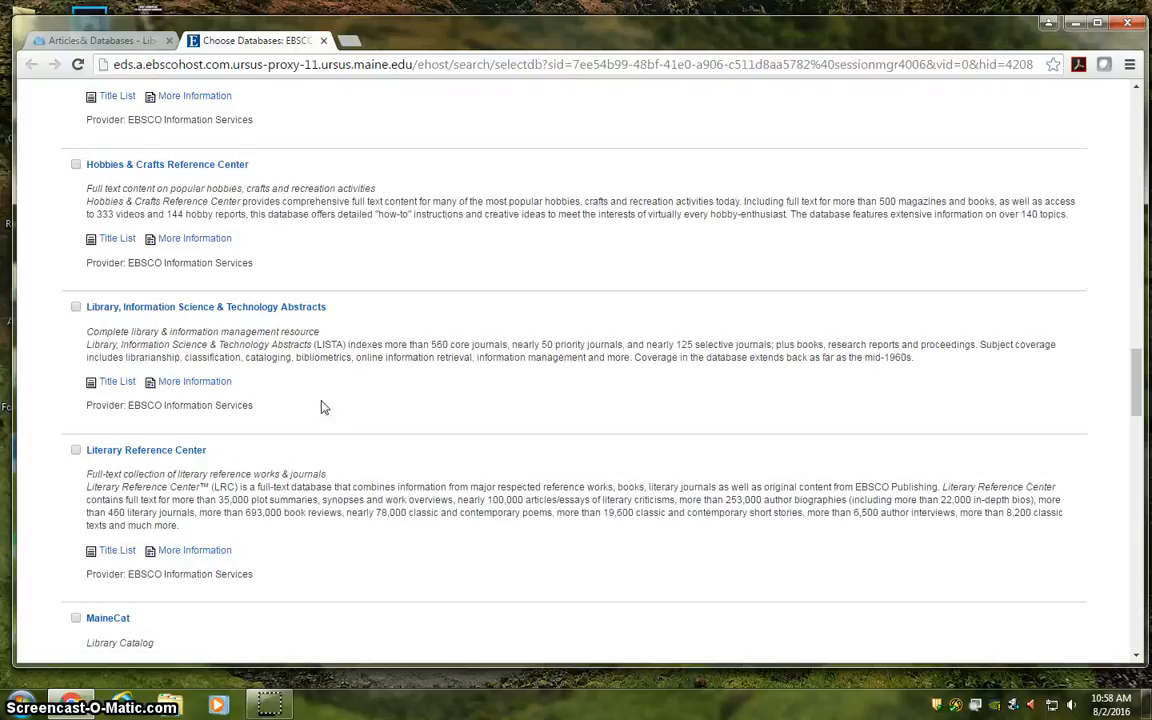
{"action": "scroll", "scroll_direction": "down", "scroll_amount": 3}
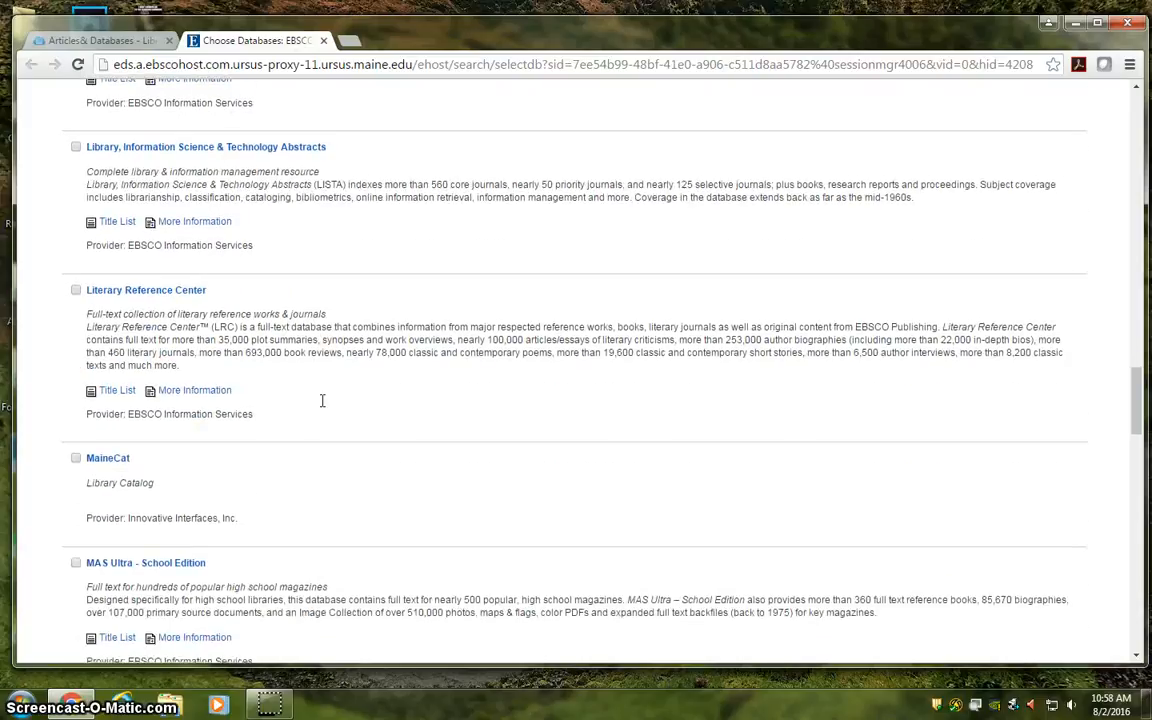
{"action": "scroll", "scroll_direction": "down", "scroll_amount": 3}
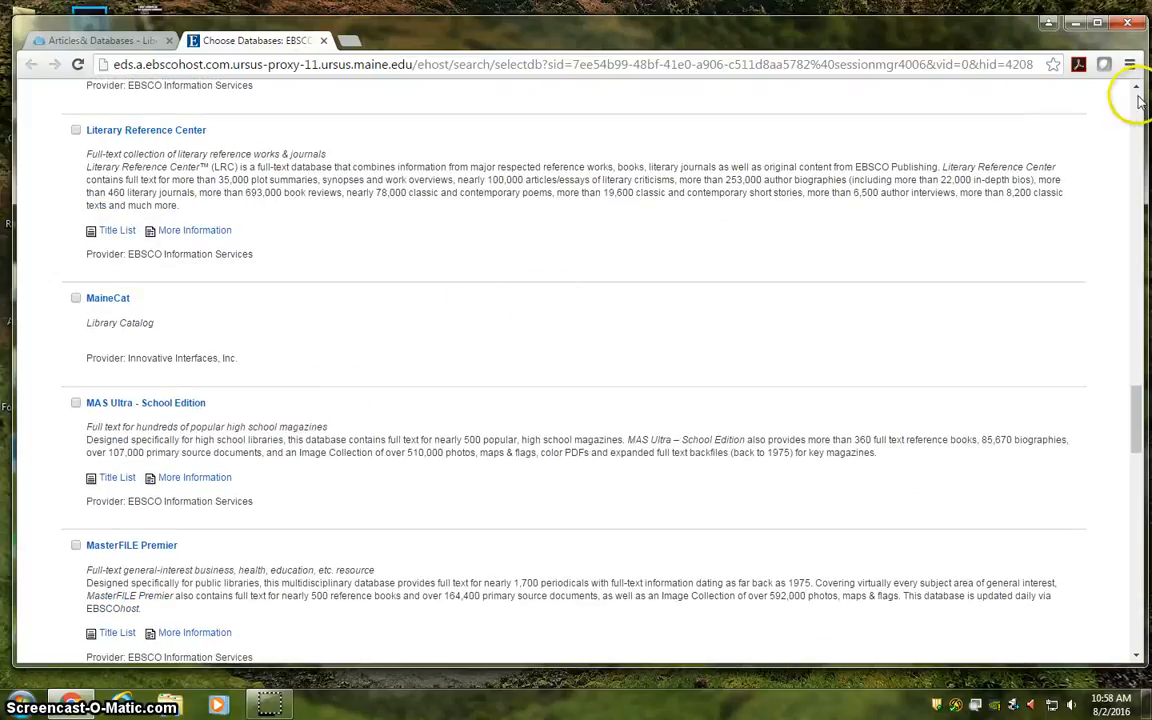
{"action": "scroll", "scroll_direction": "up", "scroll_amount": 3}
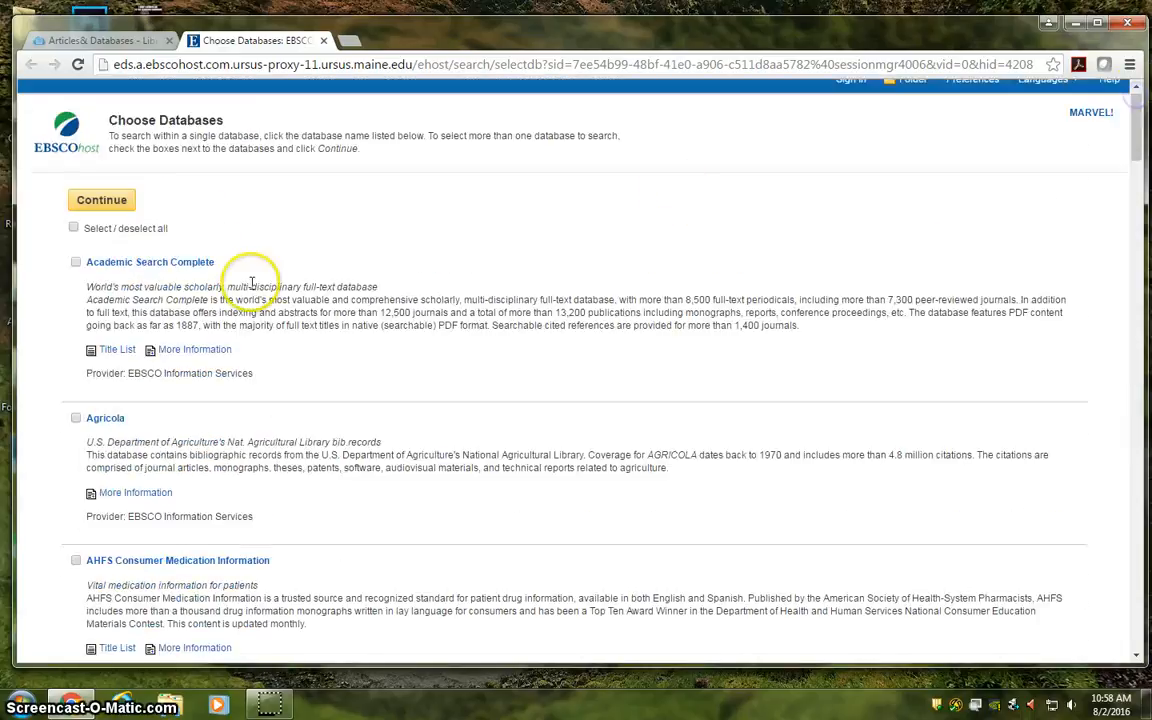
{"action": "left_click", "coordinate": [75, 261]}
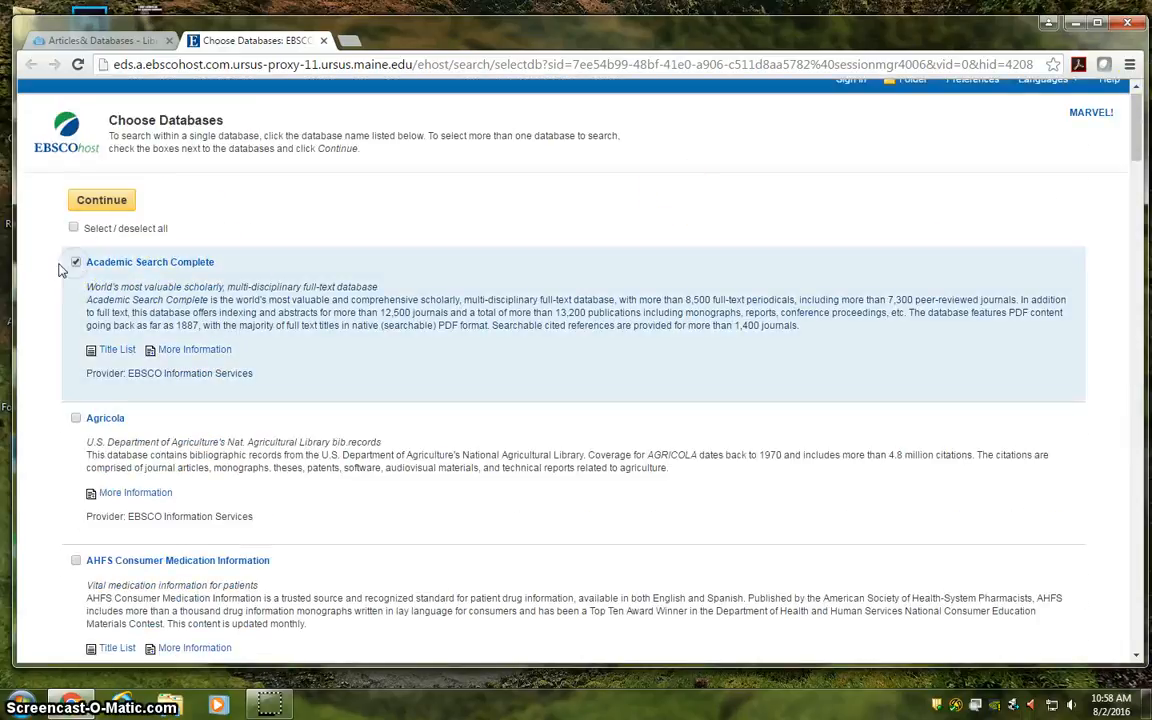
{"action": "mouse_move", "coordinate": [47, 263]}
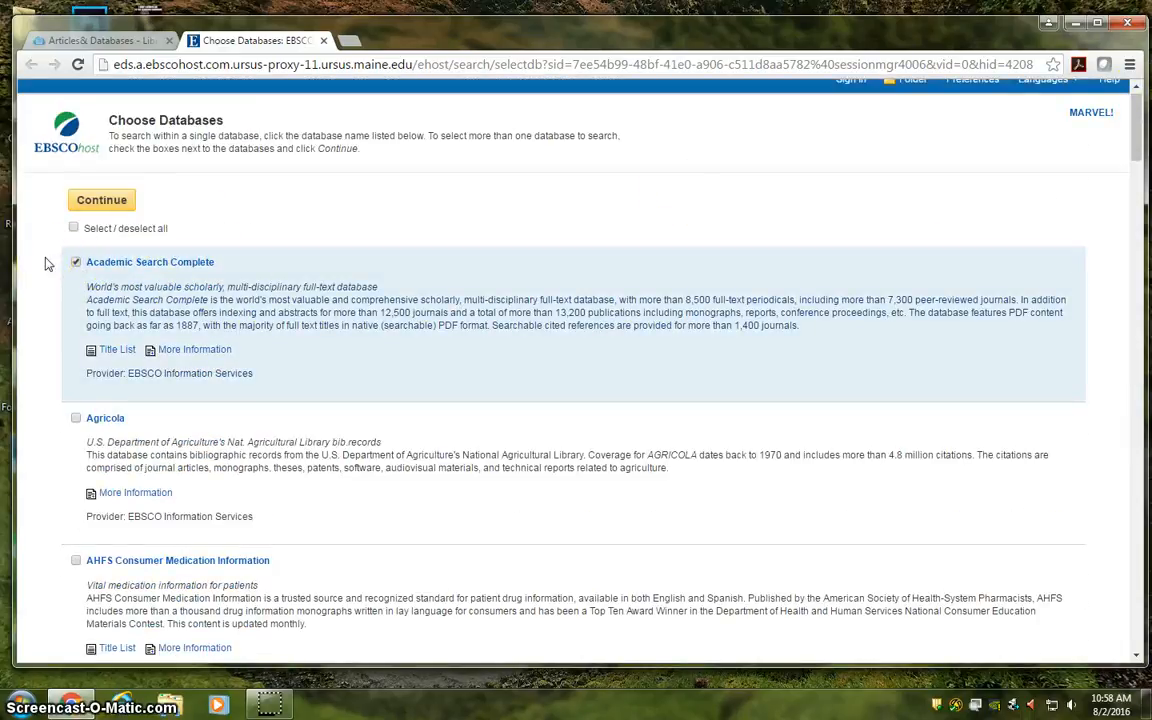
{"action": "left_click", "coordinate": [101, 200]}
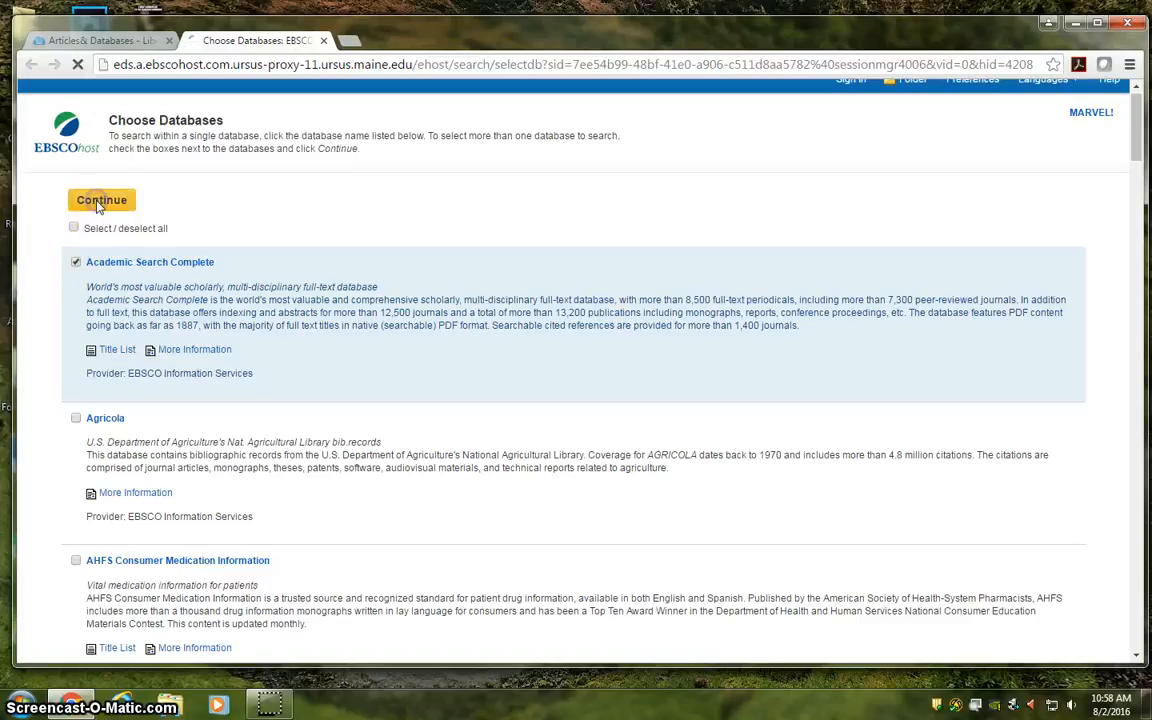
{"action": "left_click", "coordinate": [101, 200]}
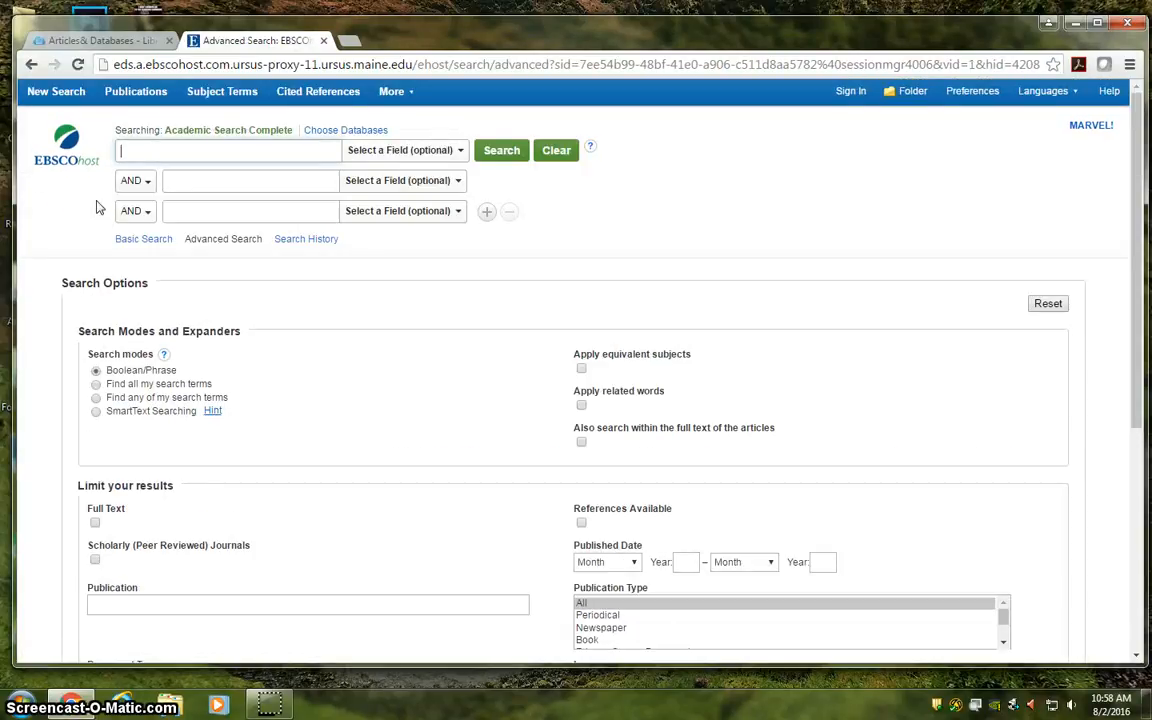
{"action": "mouse_move", "coordinate": [388, 290]}
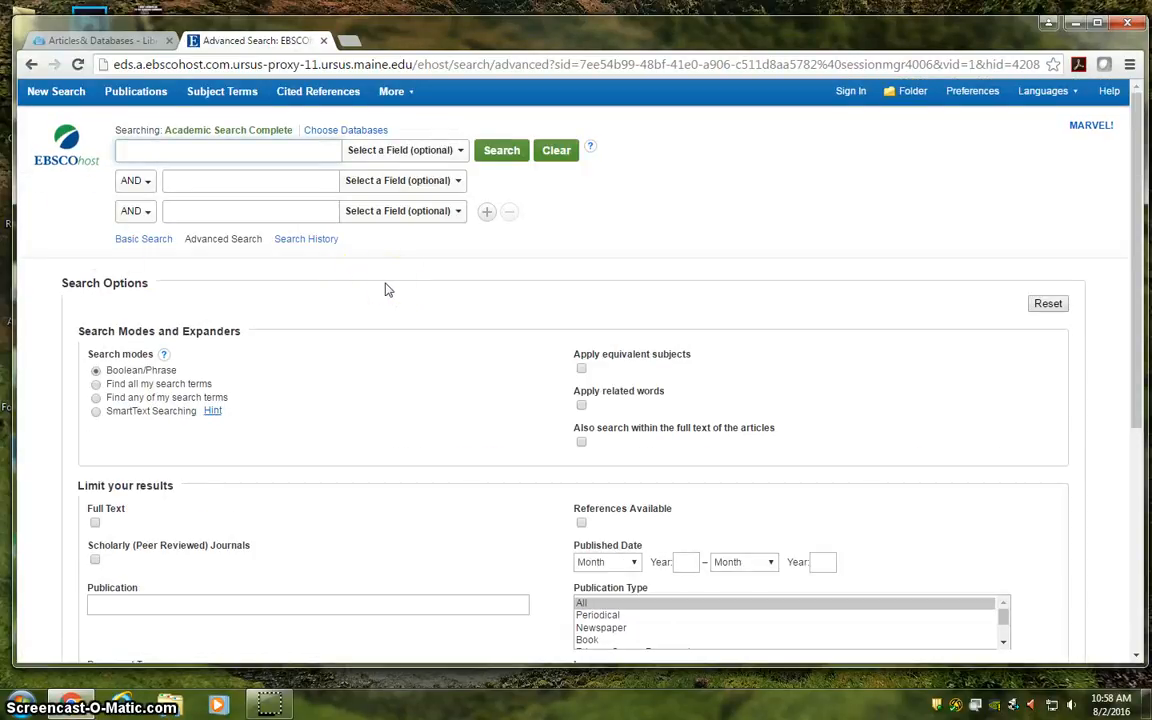
{"action": "mouse_move", "coordinate": [418, 264]}
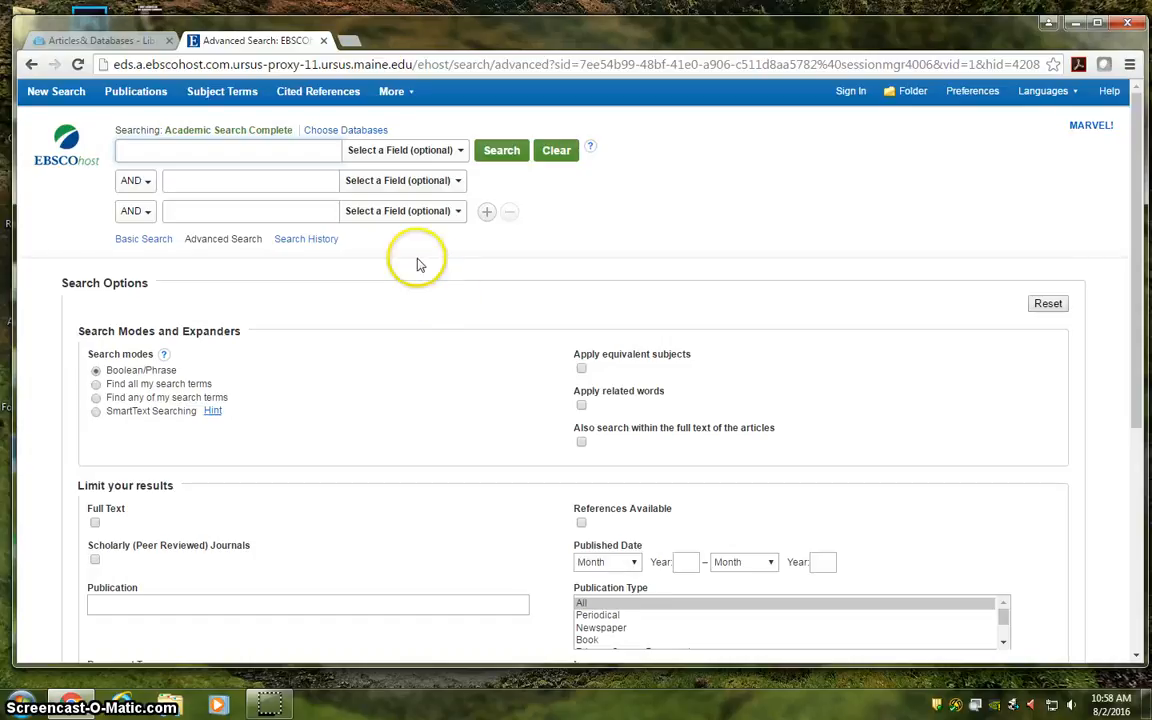
{"action": "mouse_move", "coordinate": [490, 263]}
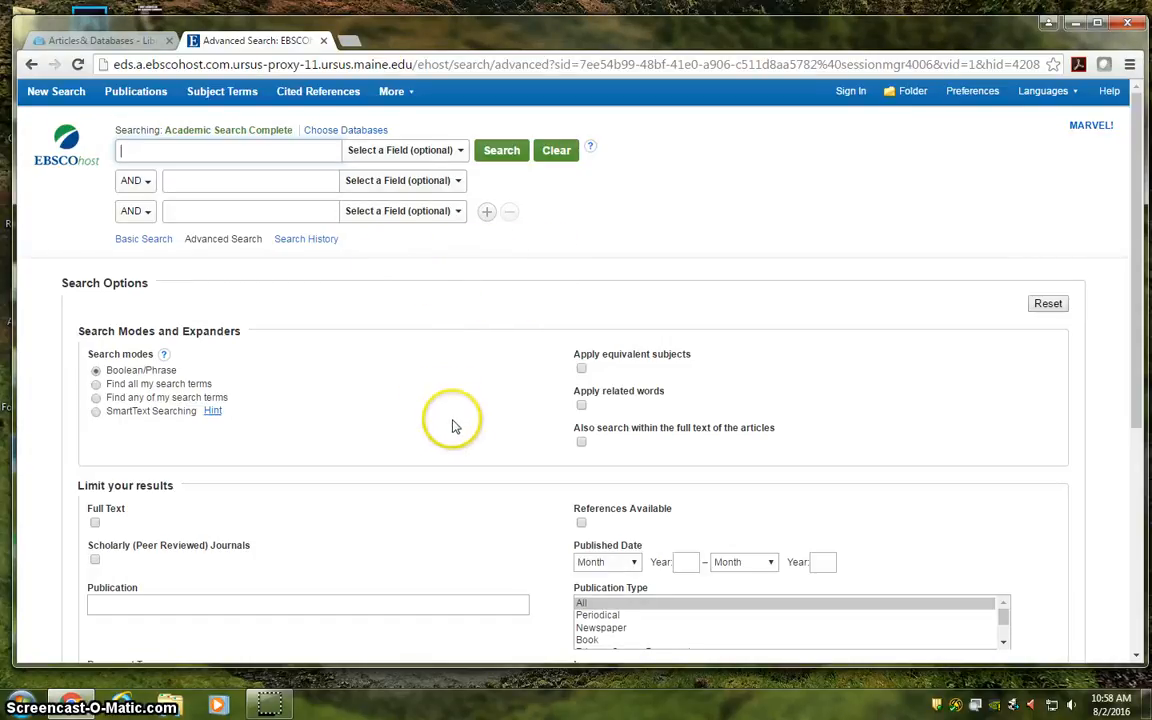
{"action": "mouse_move", "coordinate": [500, 432]}
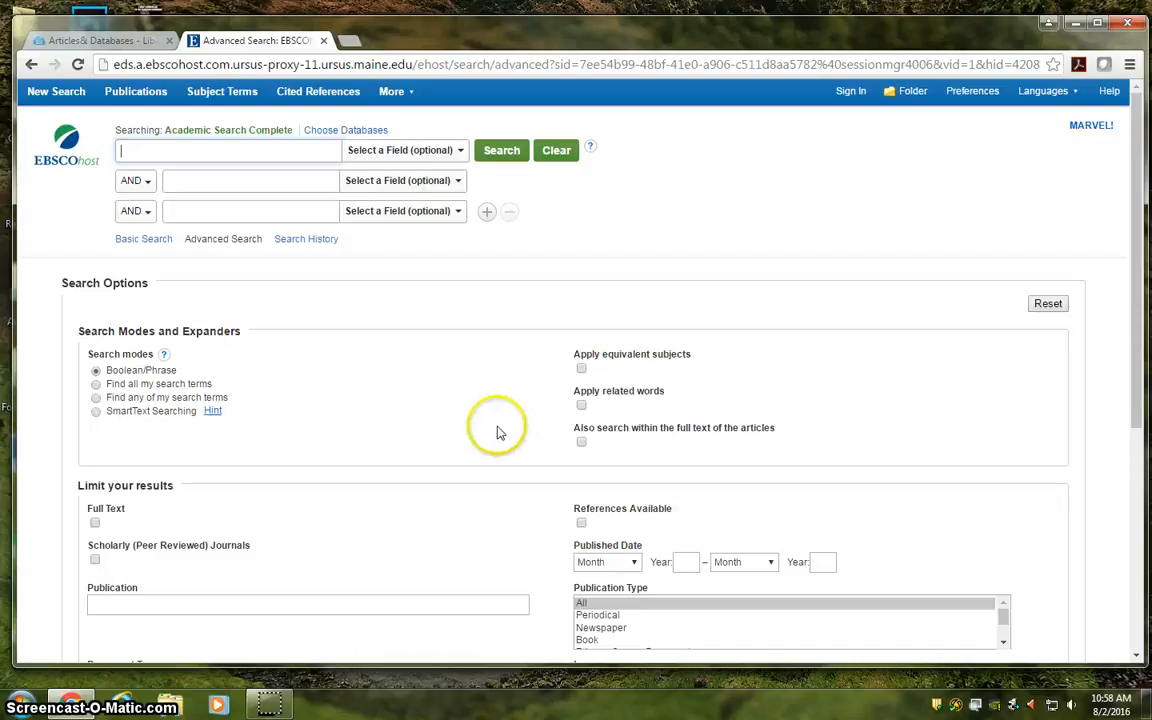
{"action": "mouse_move", "coordinate": [473, 405]}
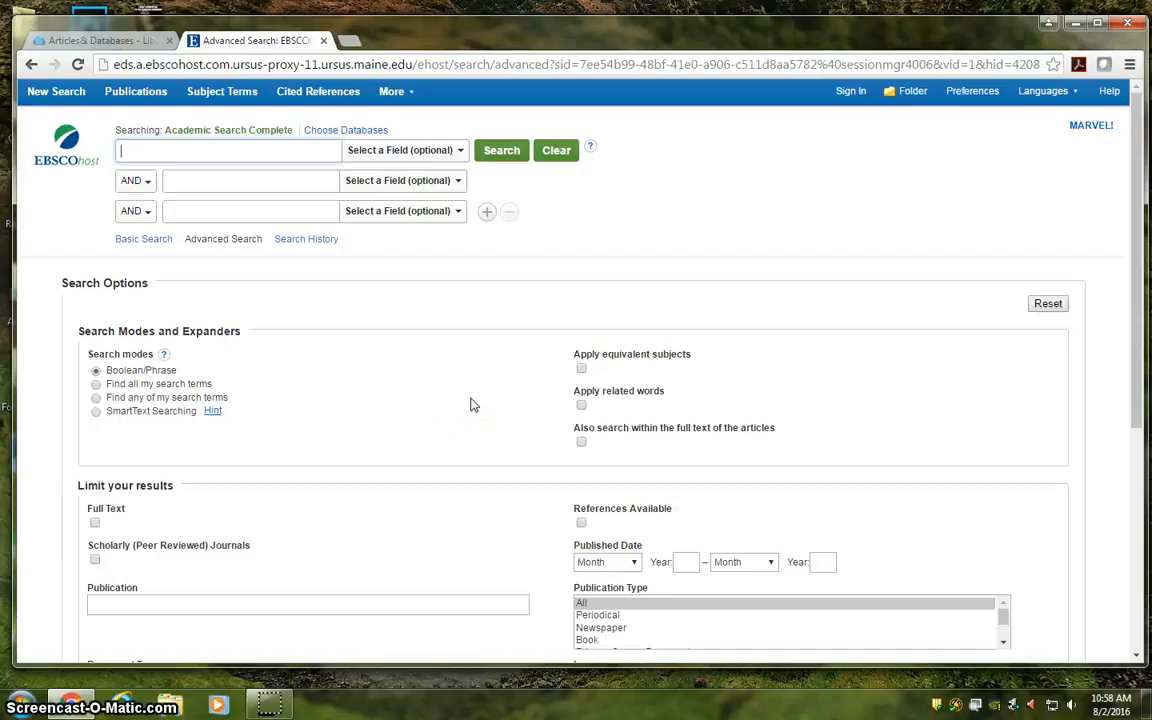
{"action": "mouse_move", "coordinate": [295, 279]}
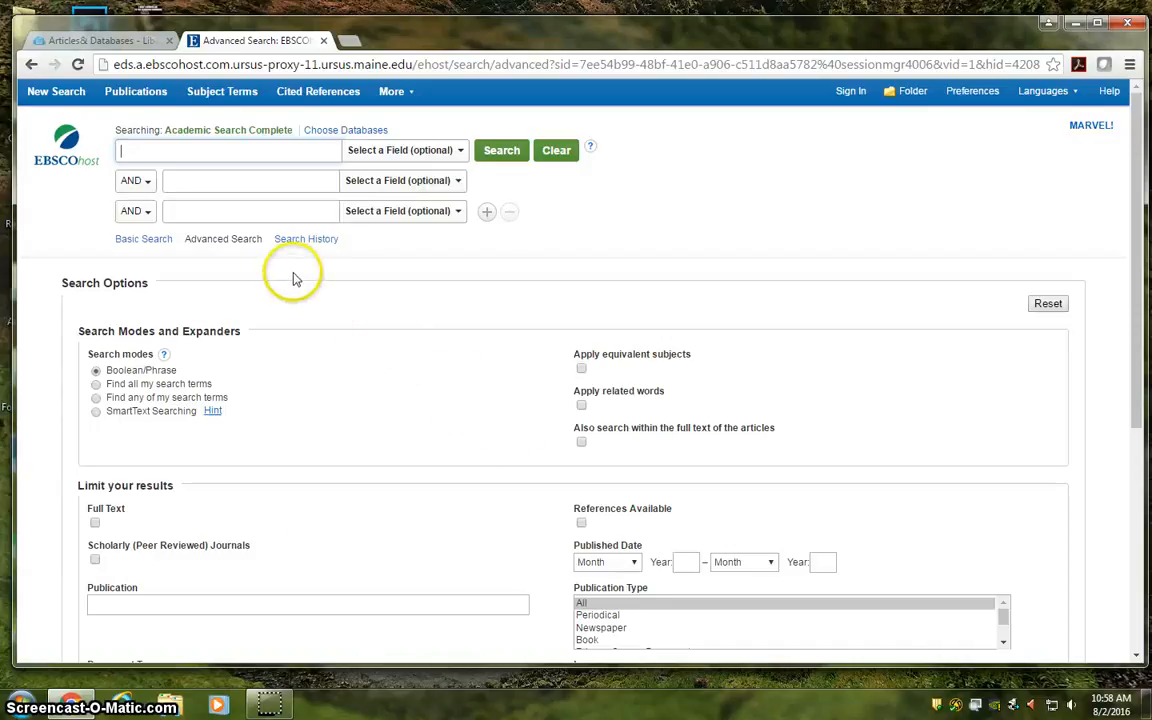
{"action": "mouse_move", "coordinate": [225, 168]}
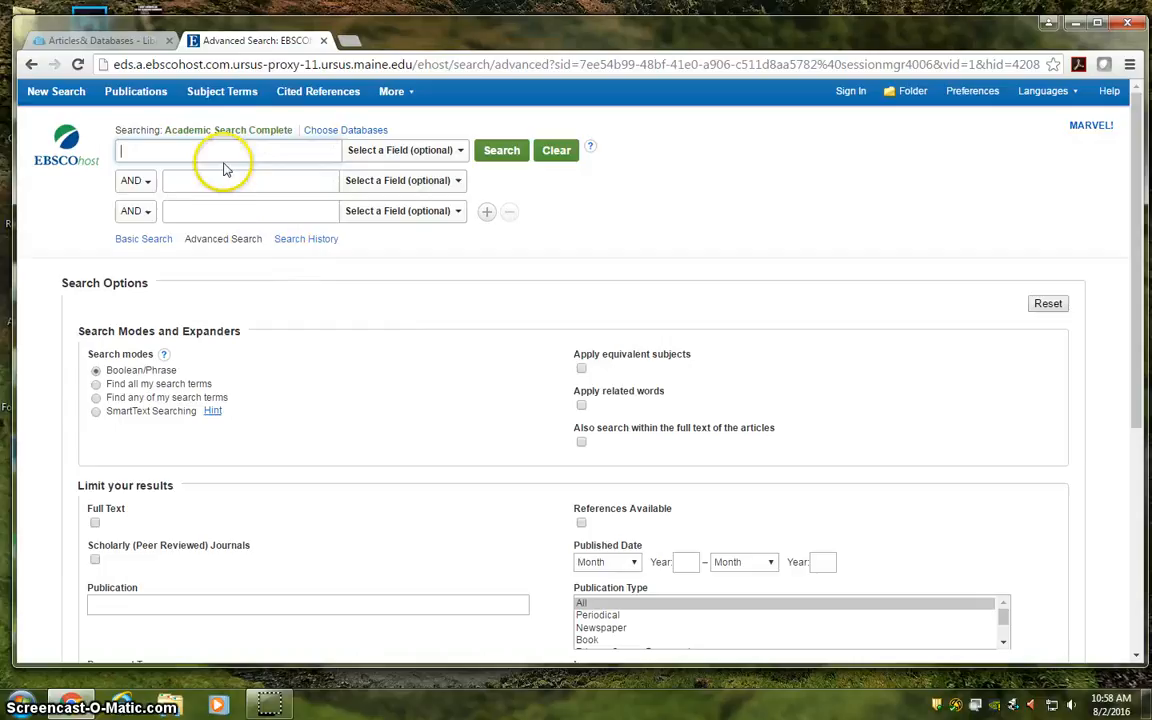
{"action": "mouse_move", "coordinate": [301, 159]}
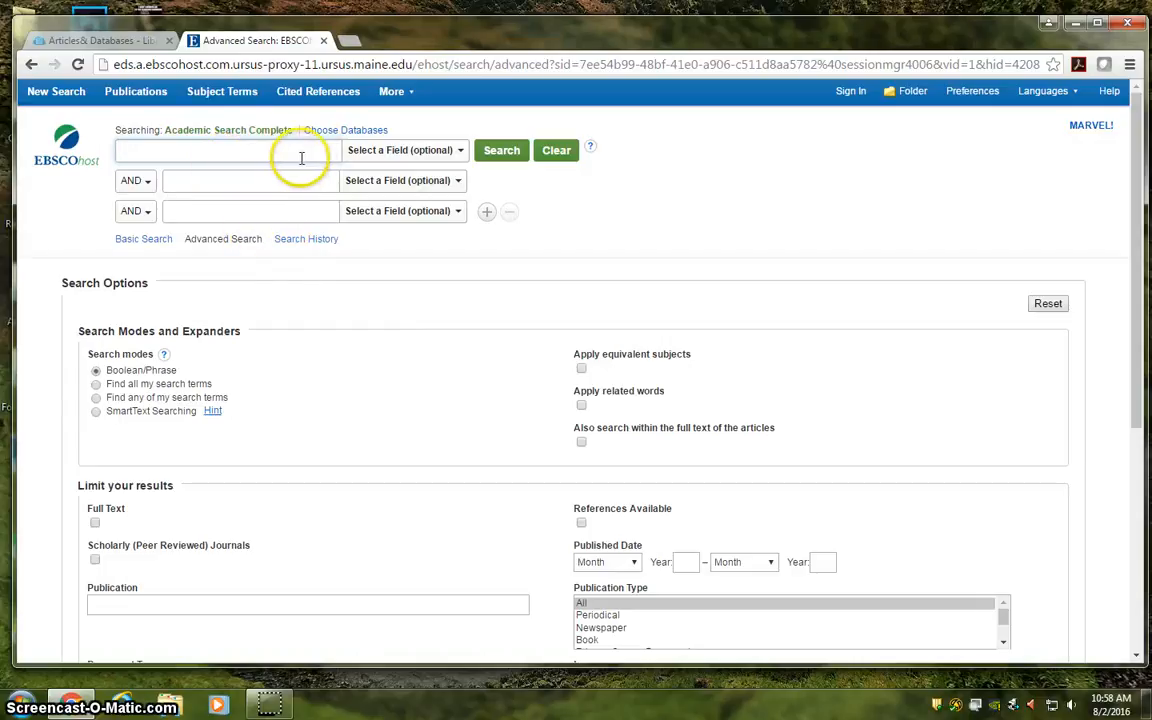
{"action": "mouse_move", "coordinate": [501, 150]}
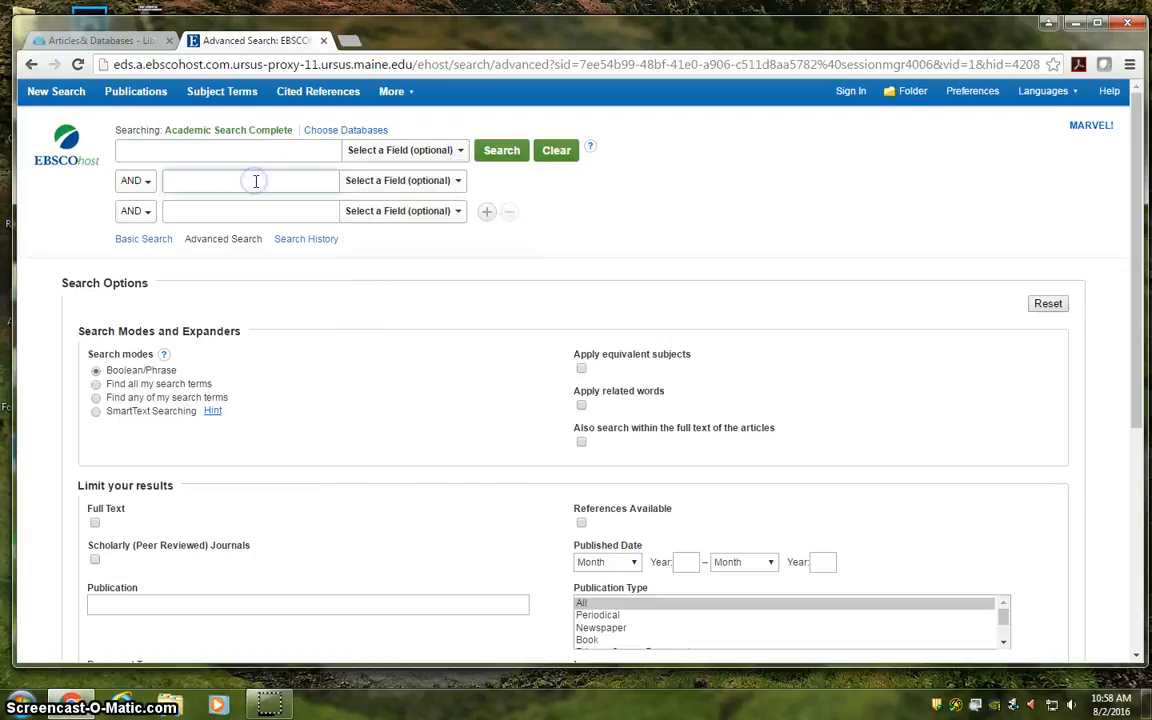
- Search Academic Search Complete for 'rio olympics'
{"action": "left_click", "coordinate": [135, 180]}
{"action": "type", "text": "rio "}
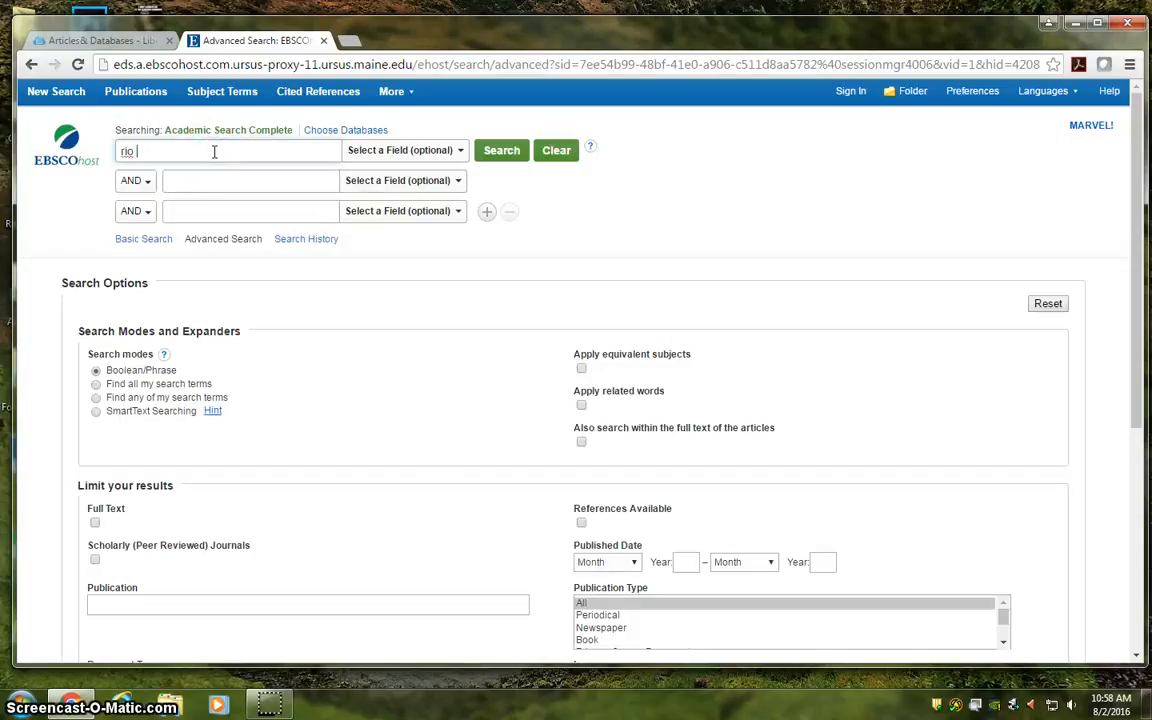
{"action": "type", "text": "olympics"}
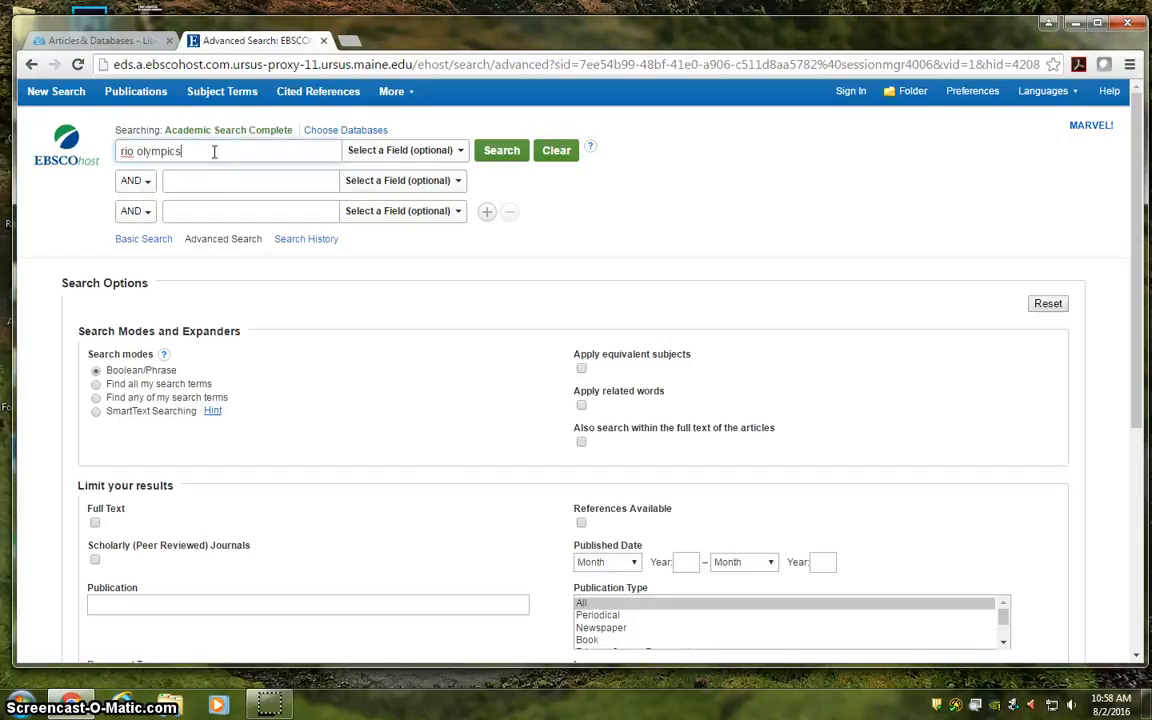
{"action": "mouse_move", "coordinate": [233, 154]}
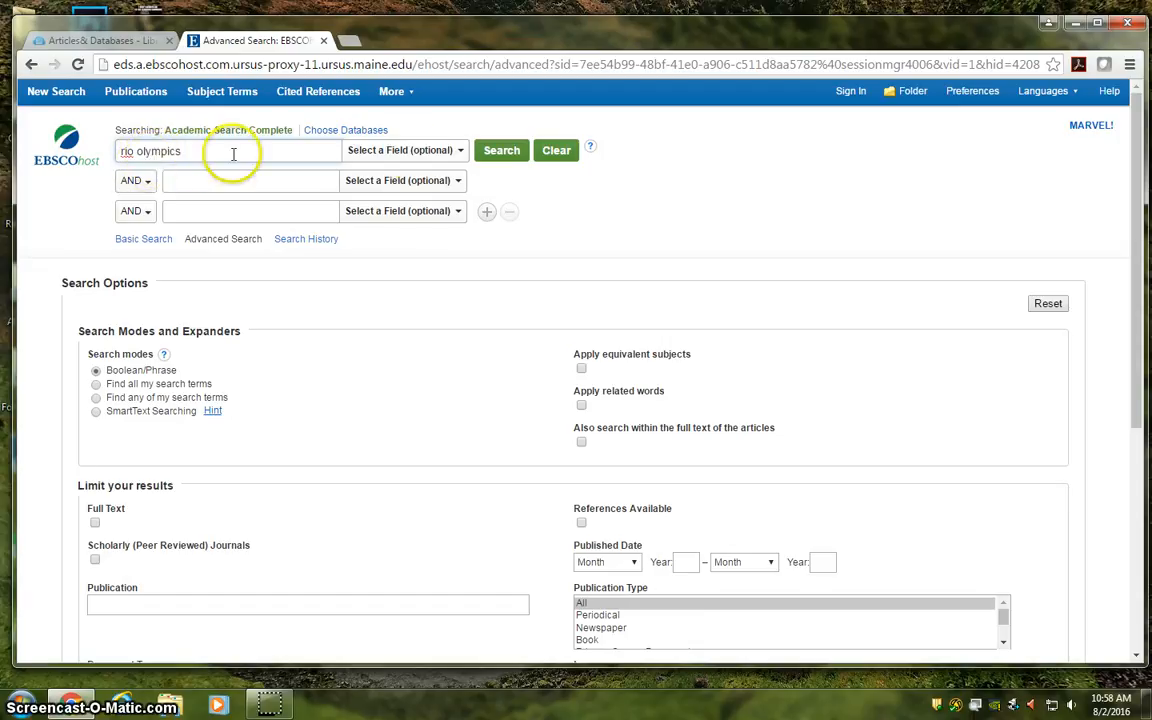
{"action": "left_click", "coordinate": [501, 150]}
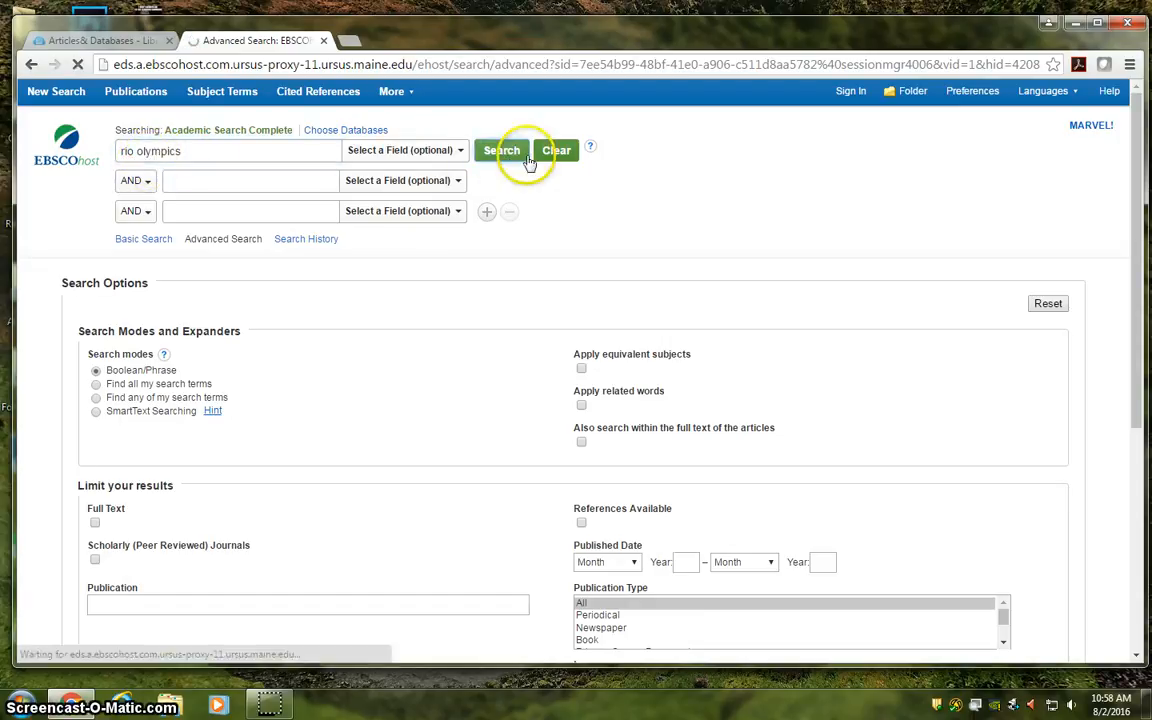
- Browse the 705 'rio olympics' results and the Refine Results panel
{"action": "left_click", "coordinate": [501, 150]}
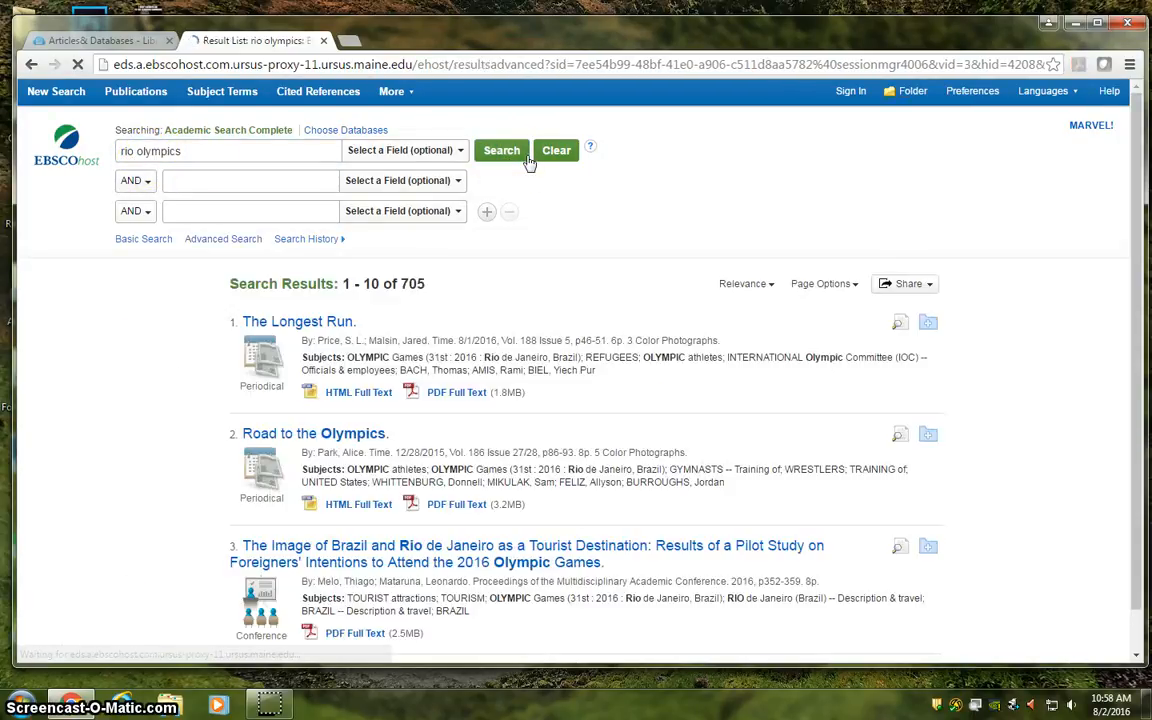
{"action": "left_click", "coordinate": [501, 150]}
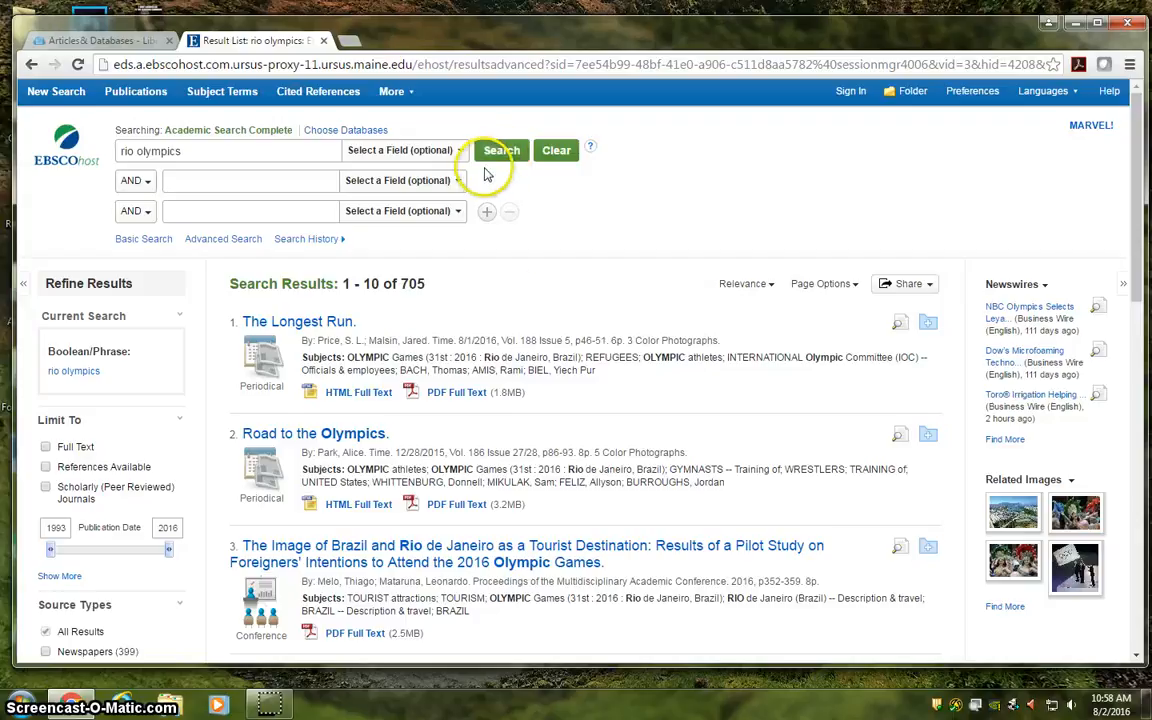
{"action": "scroll", "scroll_direction": "down", "scroll_amount": 3}
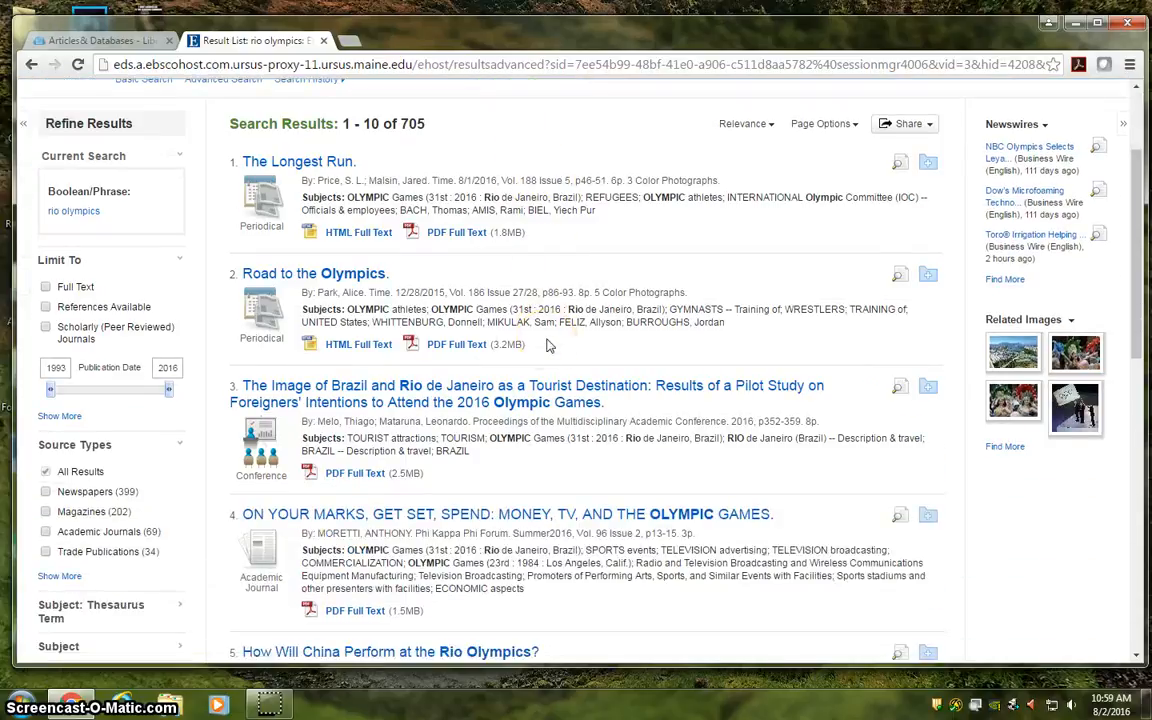
{"action": "scroll", "scroll_direction": "down", "scroll_amount": 3}
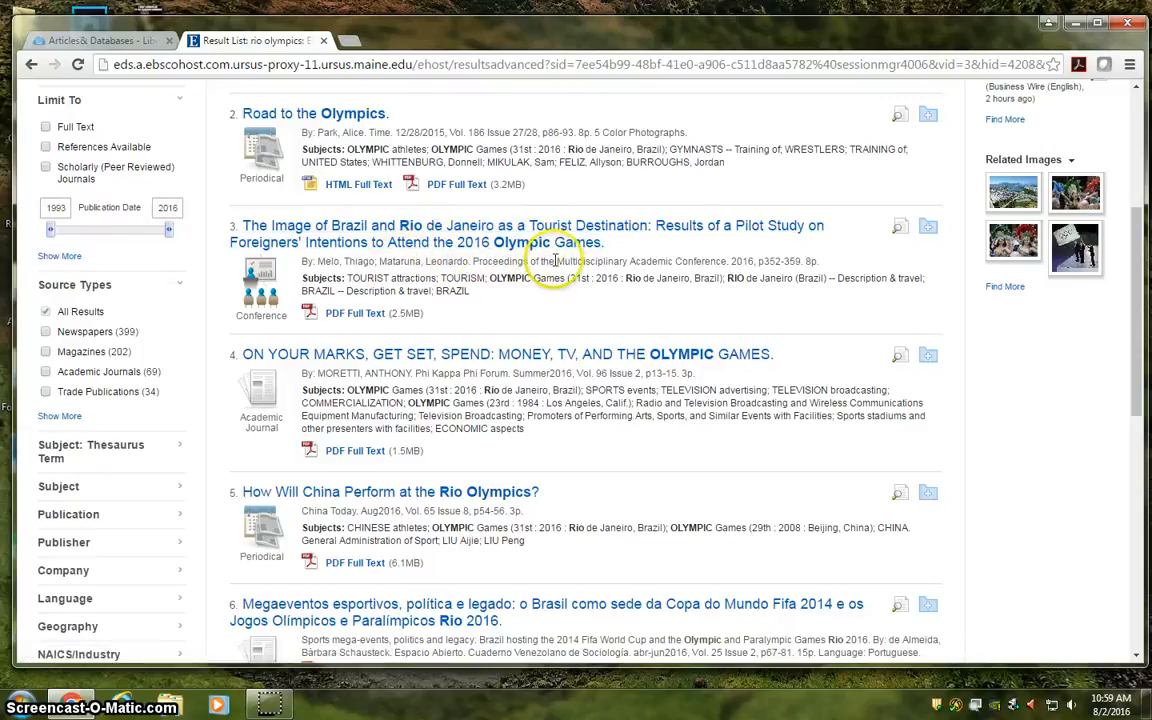
{"action": "mouse_move", "coordinate": [889, 248]}
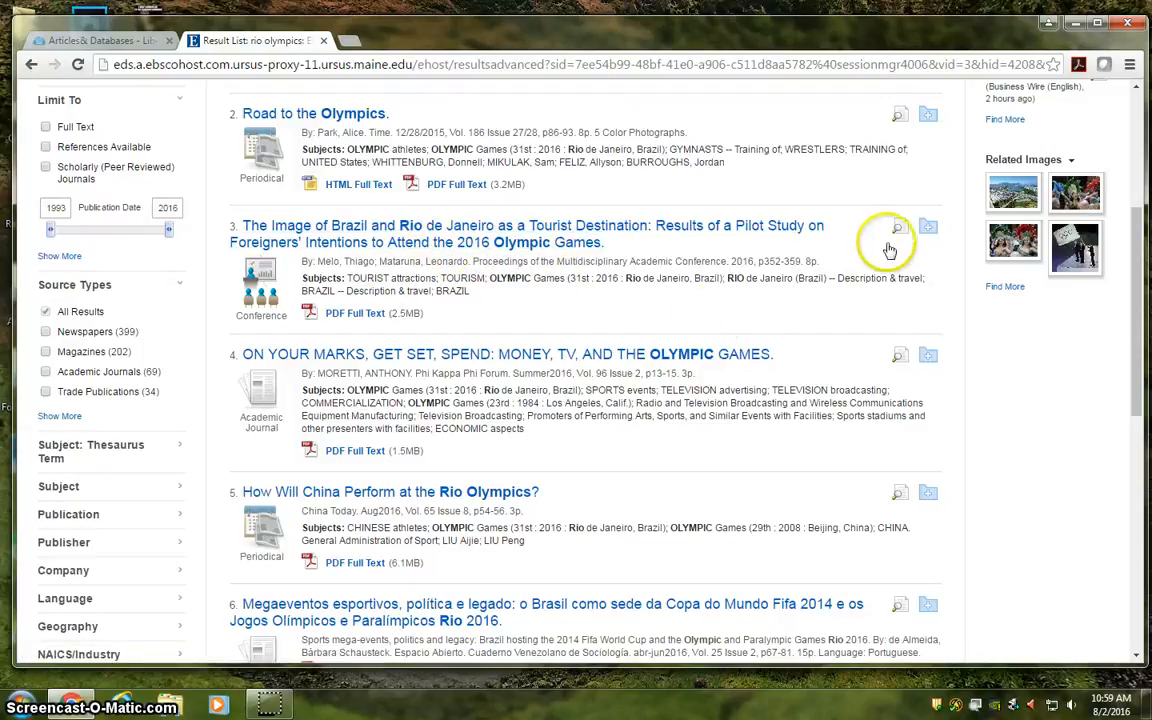
{"action": "left_click", "coordinate": [897, 227]}
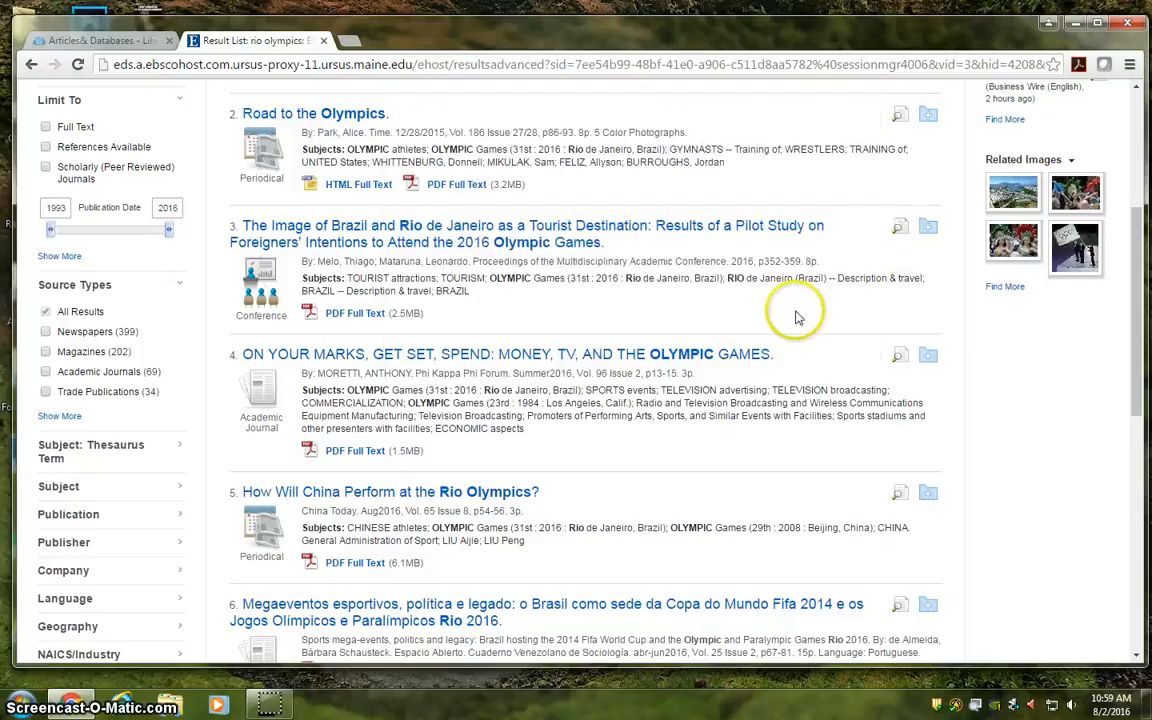
{"action": "mouse_move", "coordinate": [718, 313]}
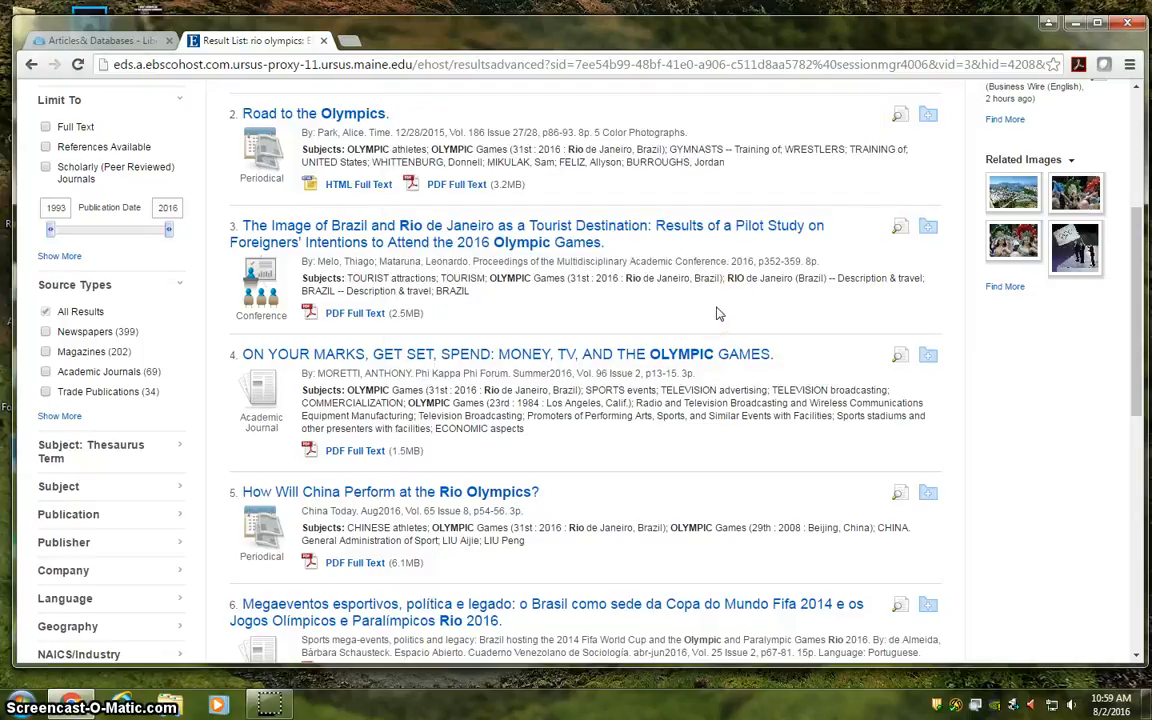
{"action": "mouse_move", "coordinate": [155, 371]}
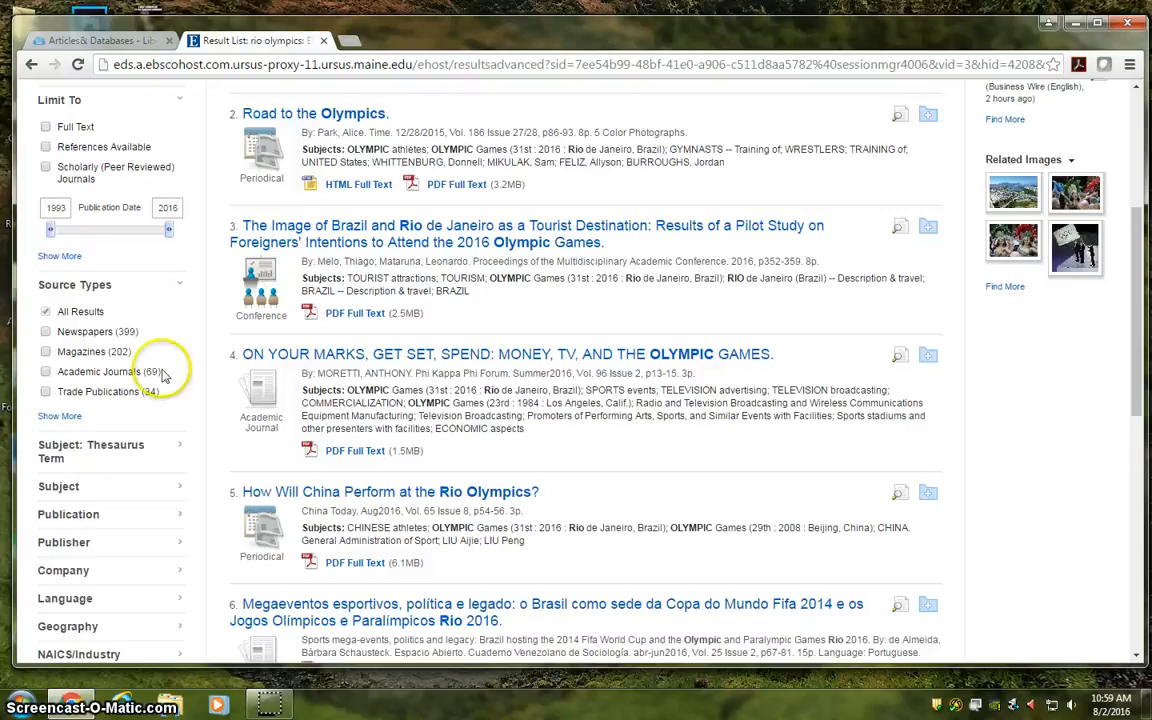
{"action": "mouse_move", "coordinate": [140, 232]}
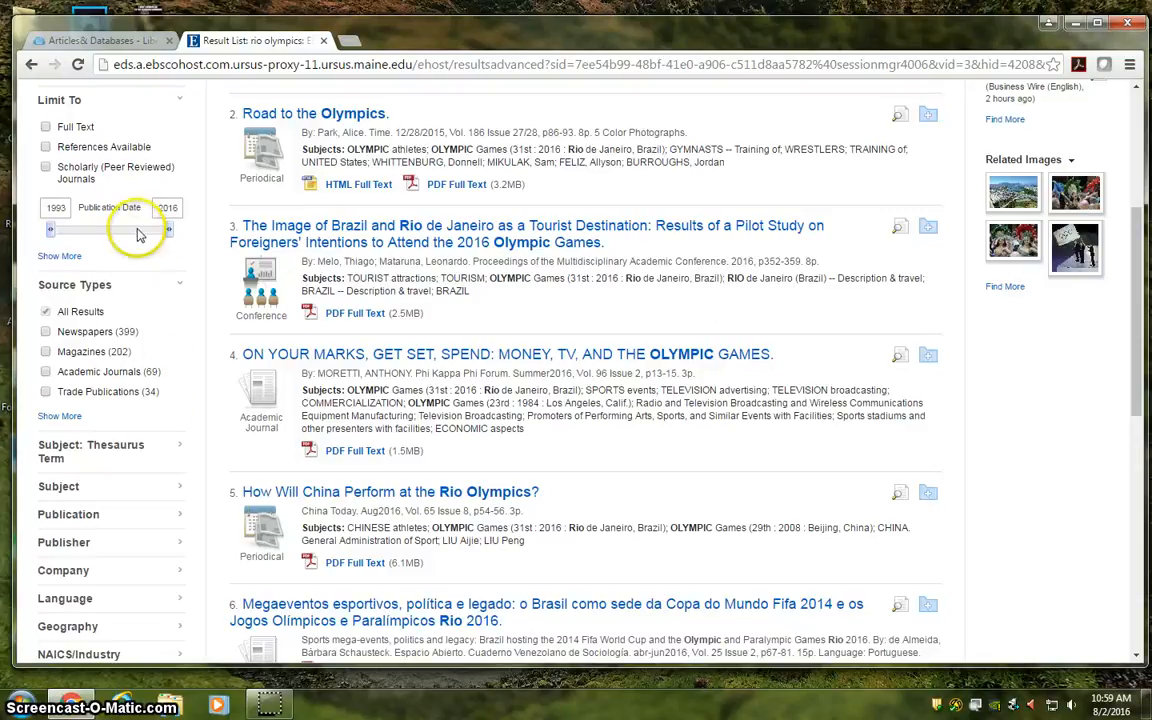
{"action": "scroll", "scroll_direction": "up", "scroll_amount": 3}
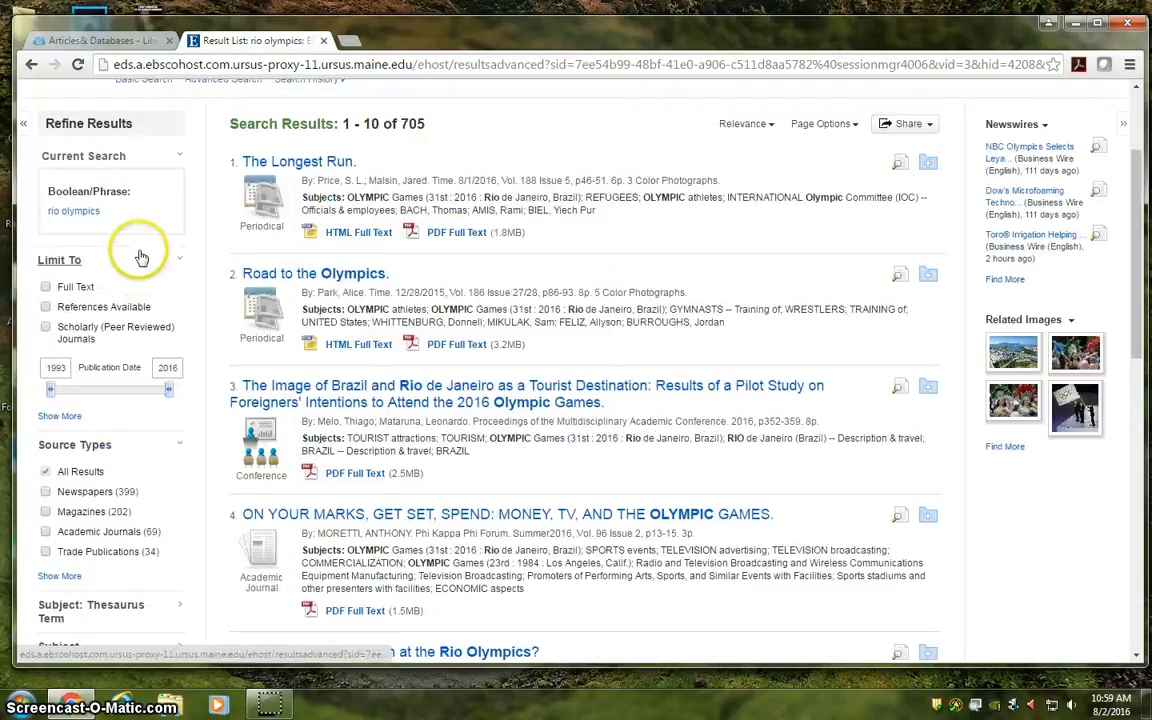
- Limit the results to Full Text (643) and expand the Geography facet
{"action": "left_click", "coordinate": [45, 287]}
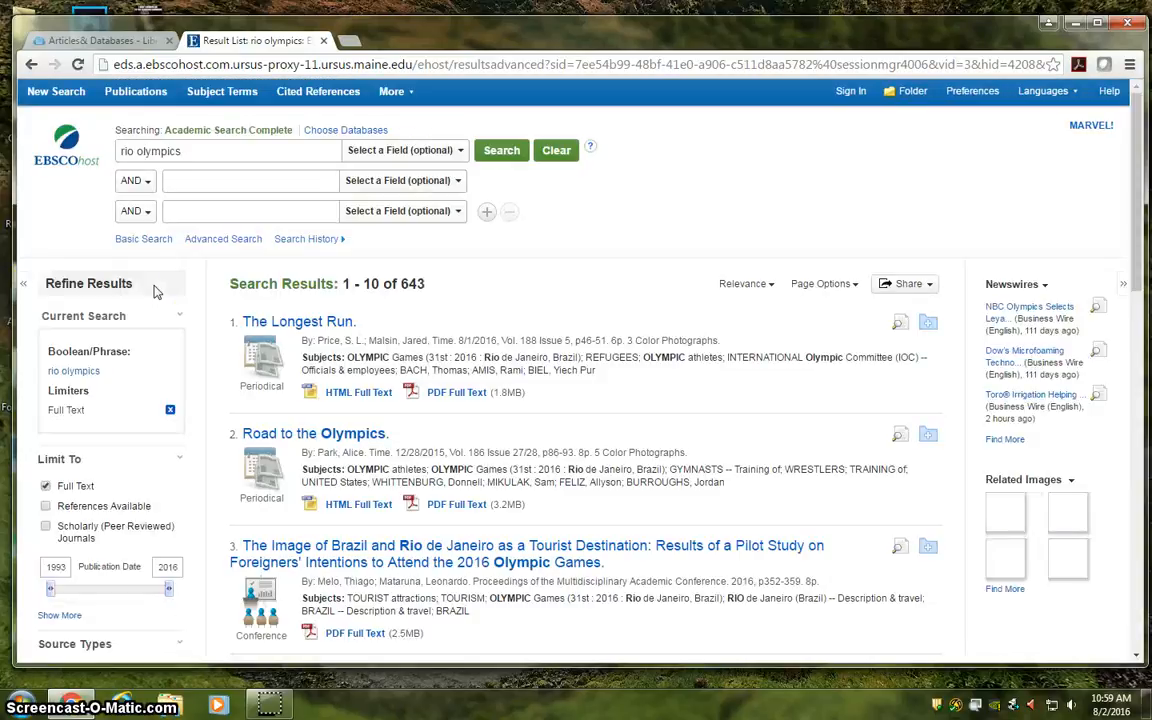
{"action": "scroll", "scroll_direction": "down", "scroll_amount": 3}
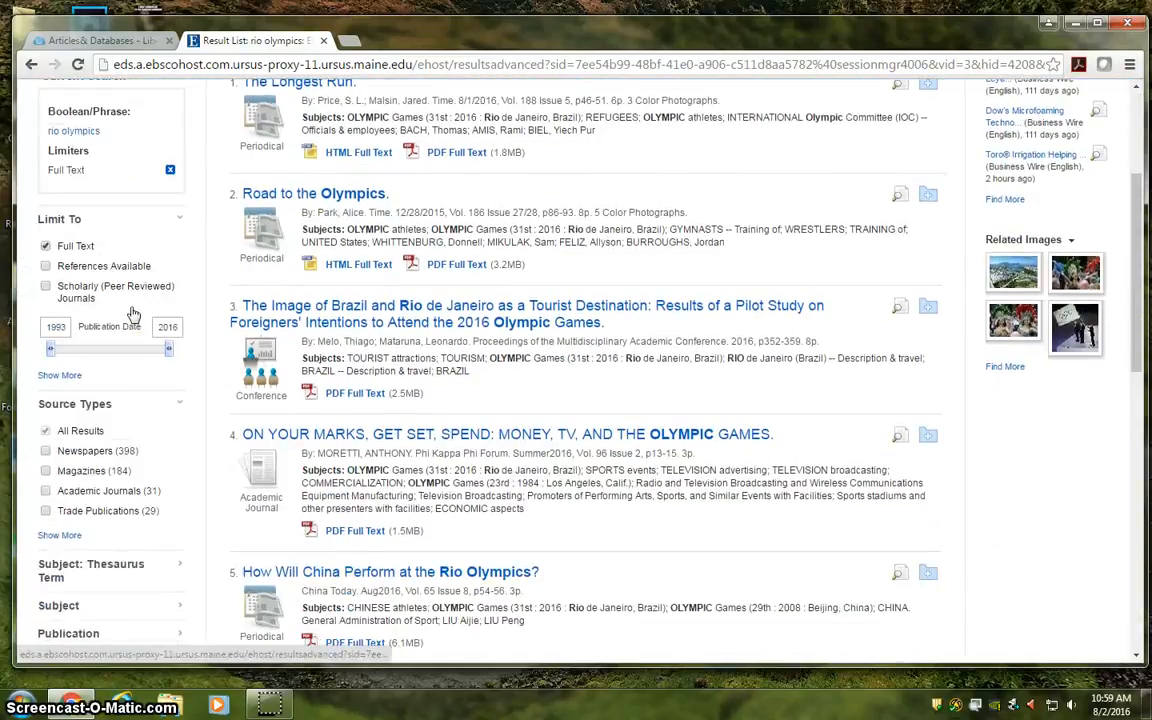
{"action": "scroll", "scroll_direction": "down", "scroll_amount": 3}
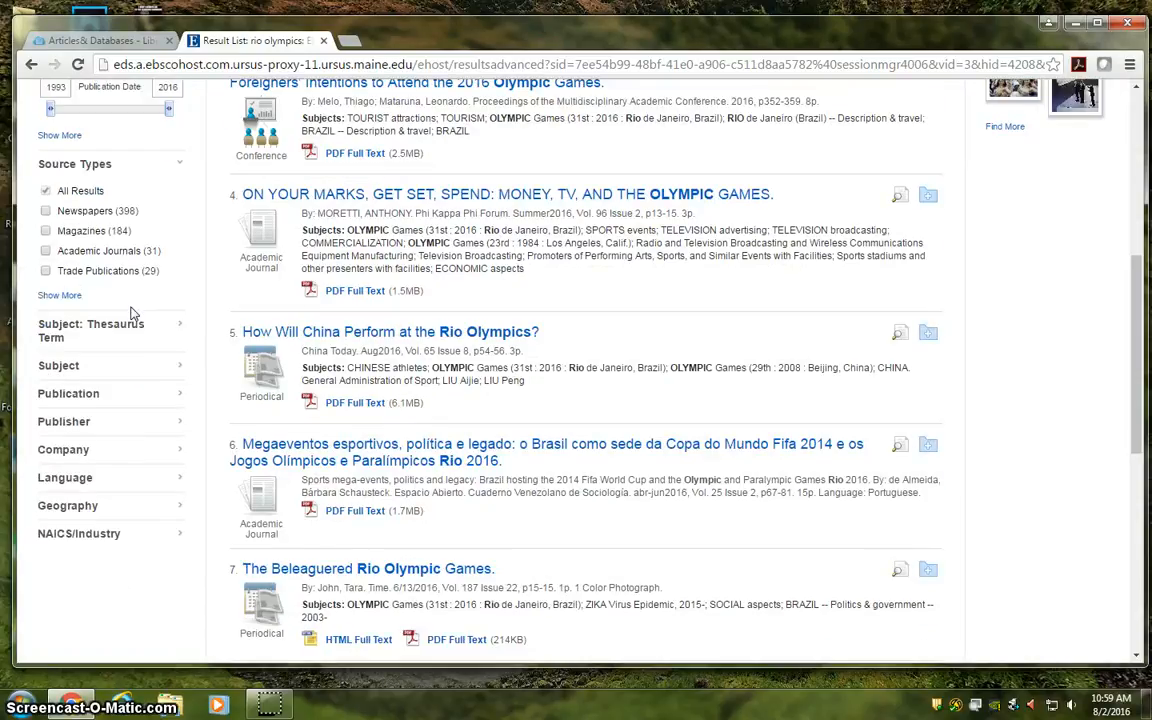
{"action": "scroll", "scroll_direction": "down", "scroll_amount": 3}
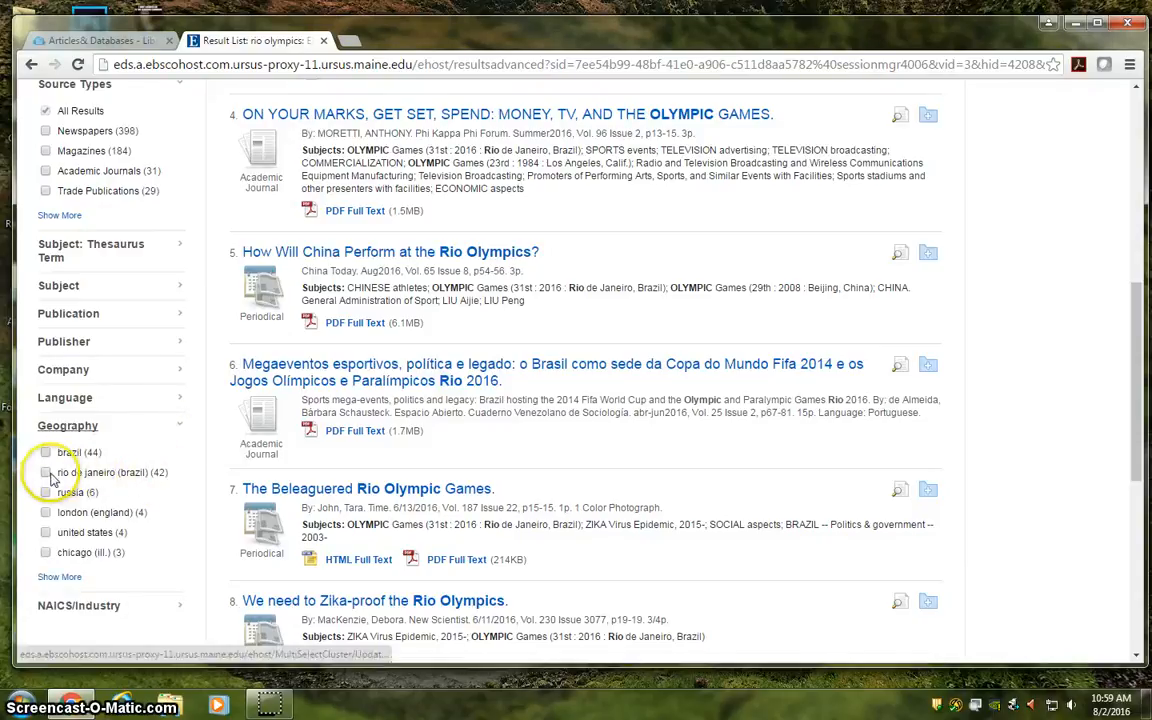
- Tick the 'rio de janeiro (brazil)' geography filter, leaving 42 results
{"action": "left_click", "coordinate": [46, 472]}
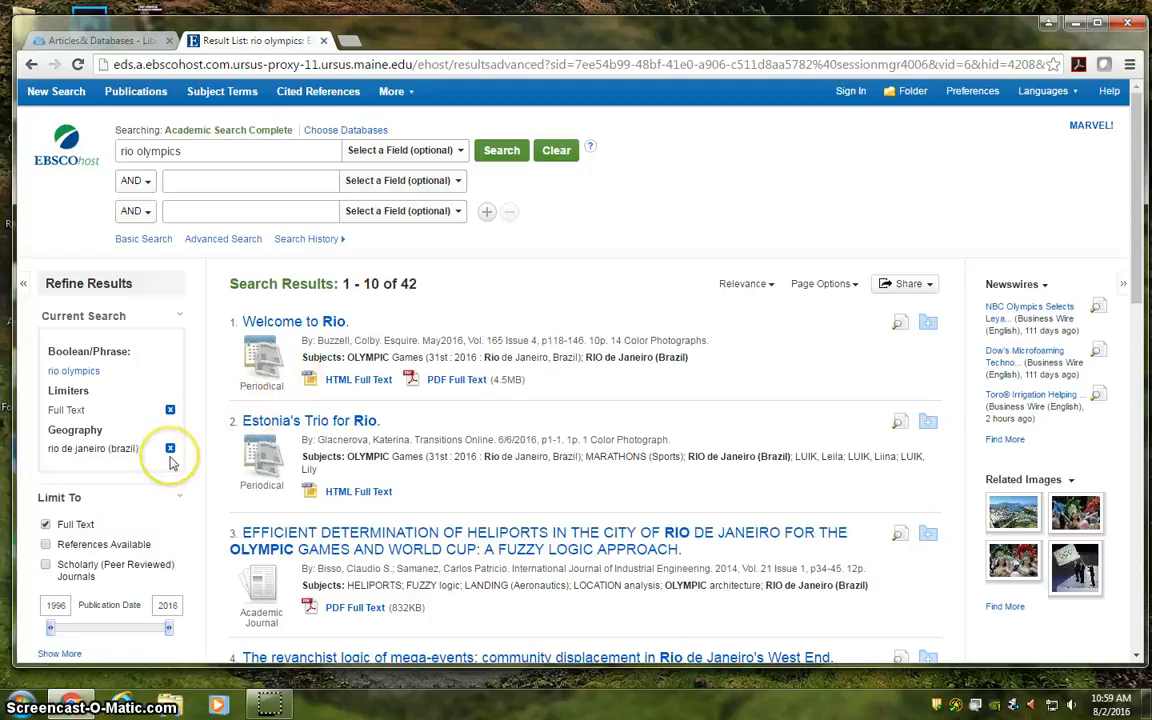
{"action": "mouse_move", "coordinate": [170, 460]}
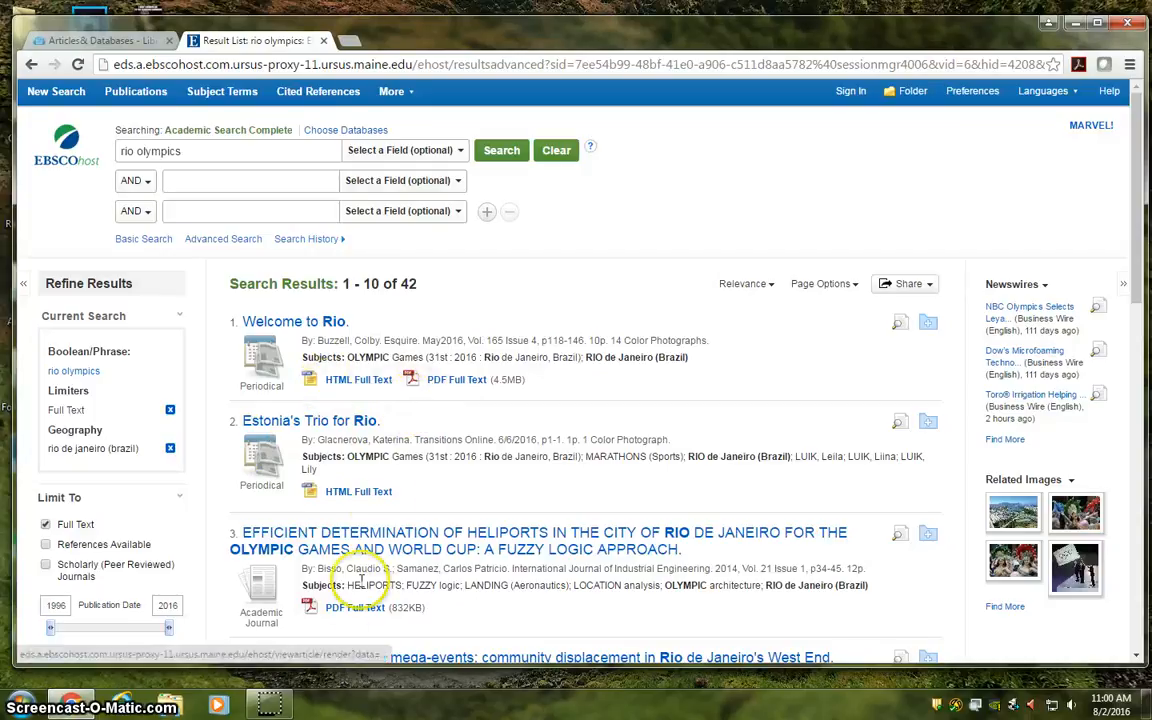
{"action": "mouse_move", "coordinate": [418, 410]}
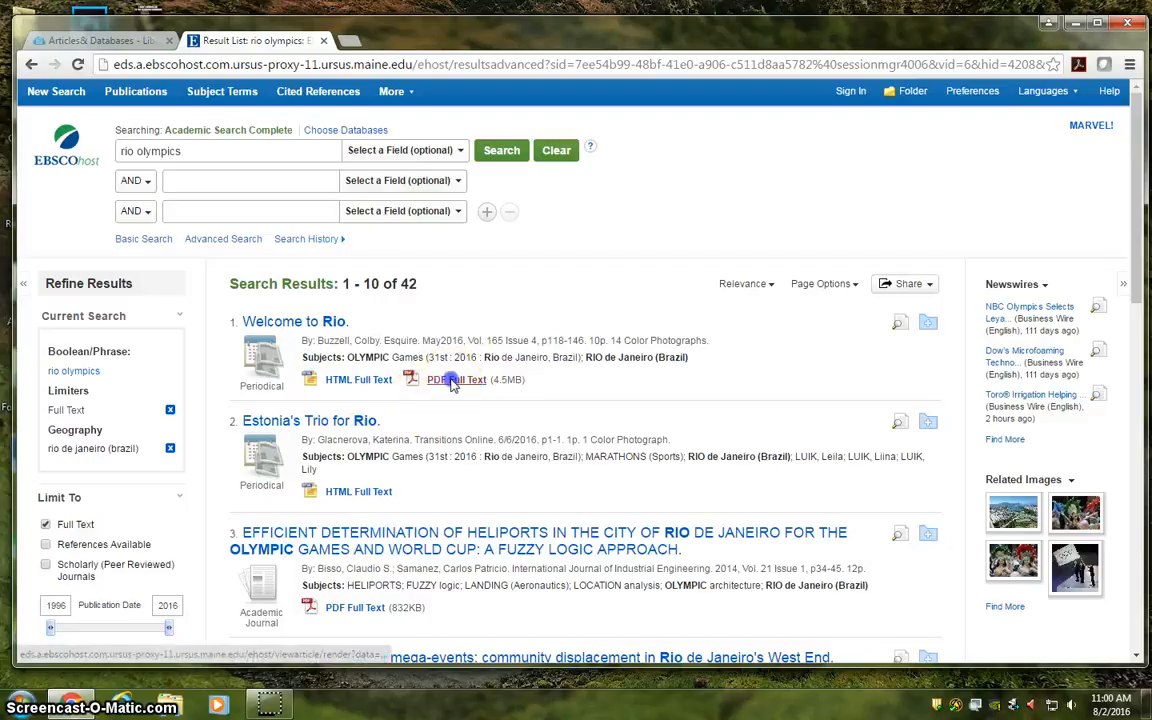
- Open the PDF Full Text of Esquire's 'Welcome to Rio.' and scroll to page two
{"action": "left_click", "coordinate": [455, 379]}
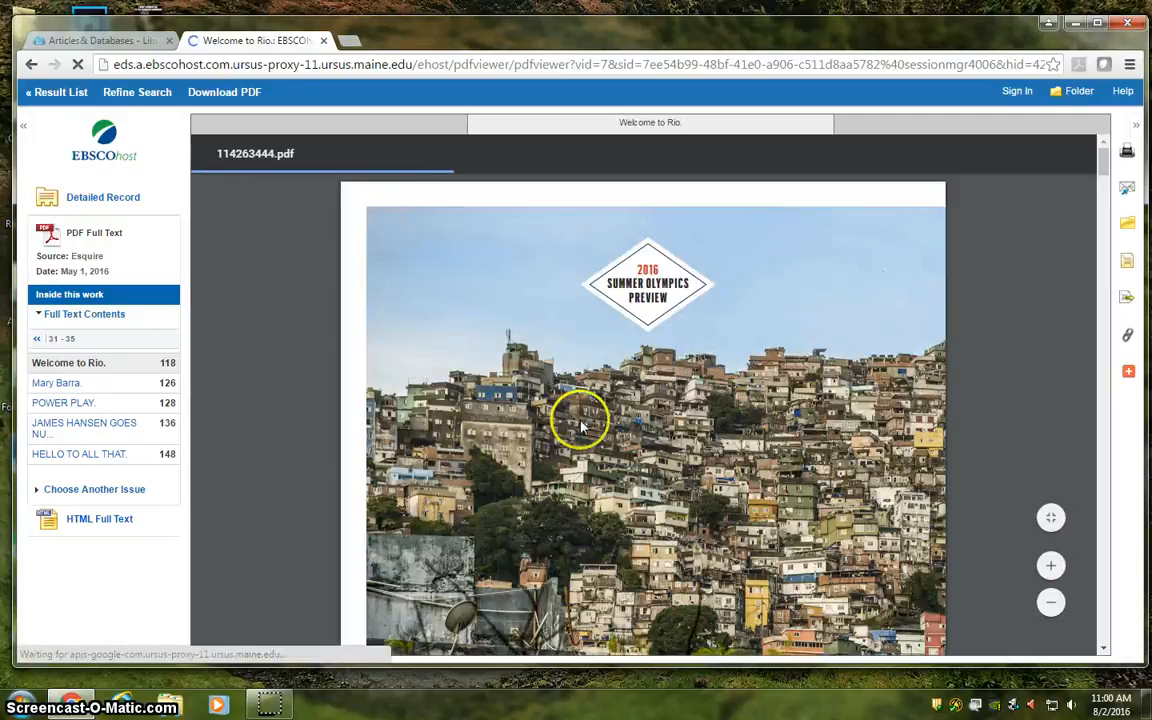
{"action": "scroll", "scroll_direction": "down", "scroll_amount": 3}
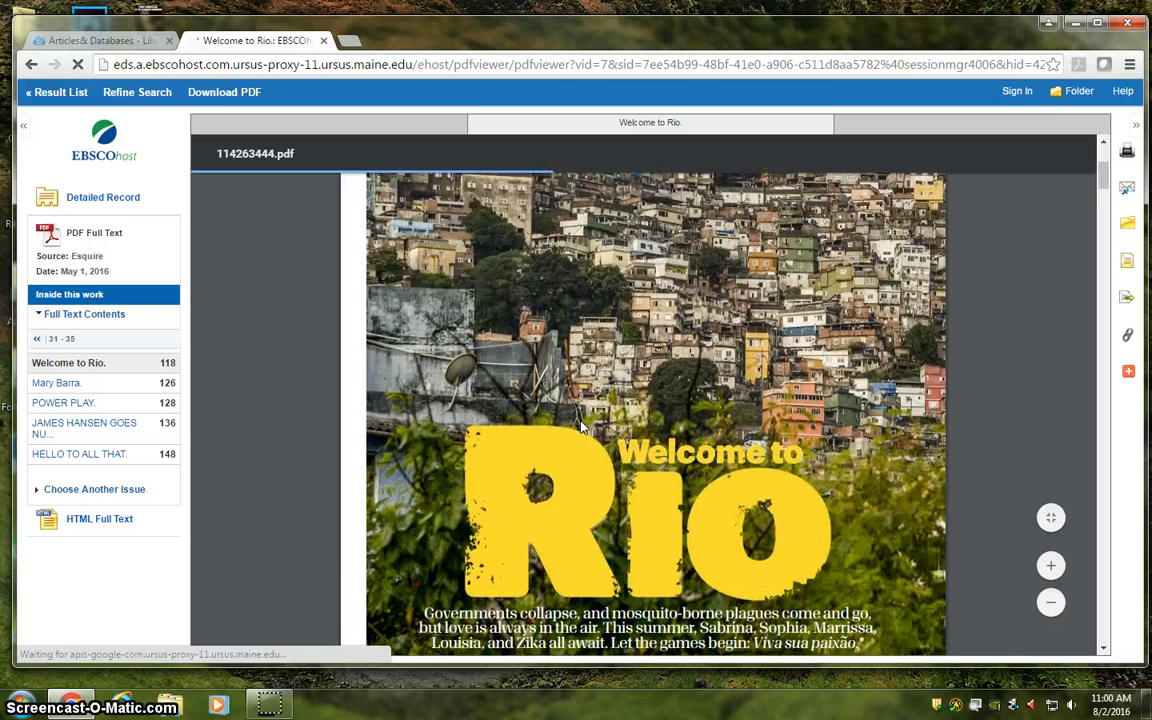
{"action": "scroll", "scroll_direction": "down", "scroll_amount": 3}
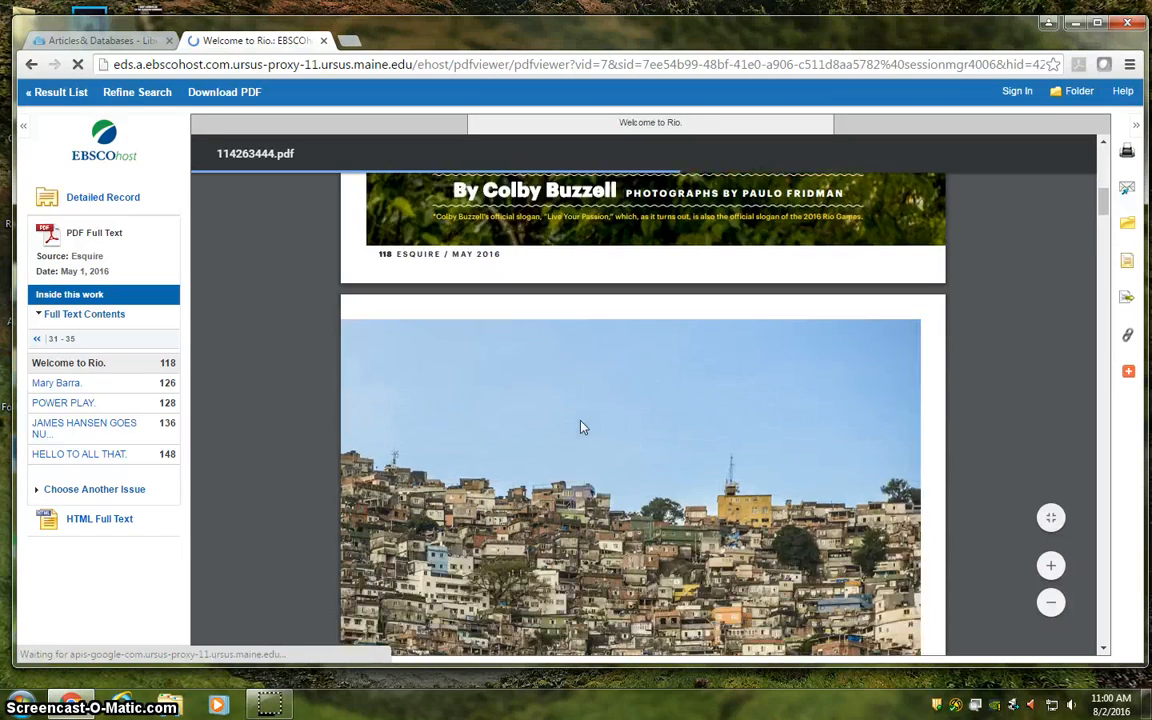
{"action": "scroll", "scroll_direction": "down", "scroll_amount": 3}
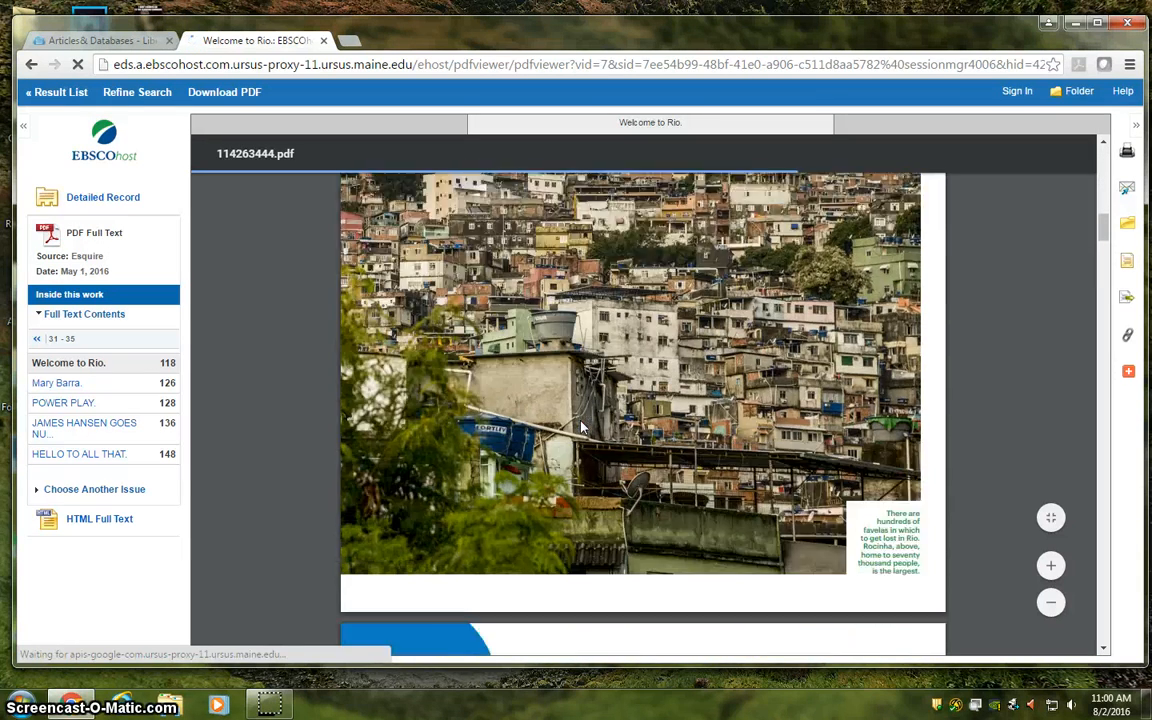
{"action": "scroll", "scroll_direction": "down", "scroll_amount": 3}
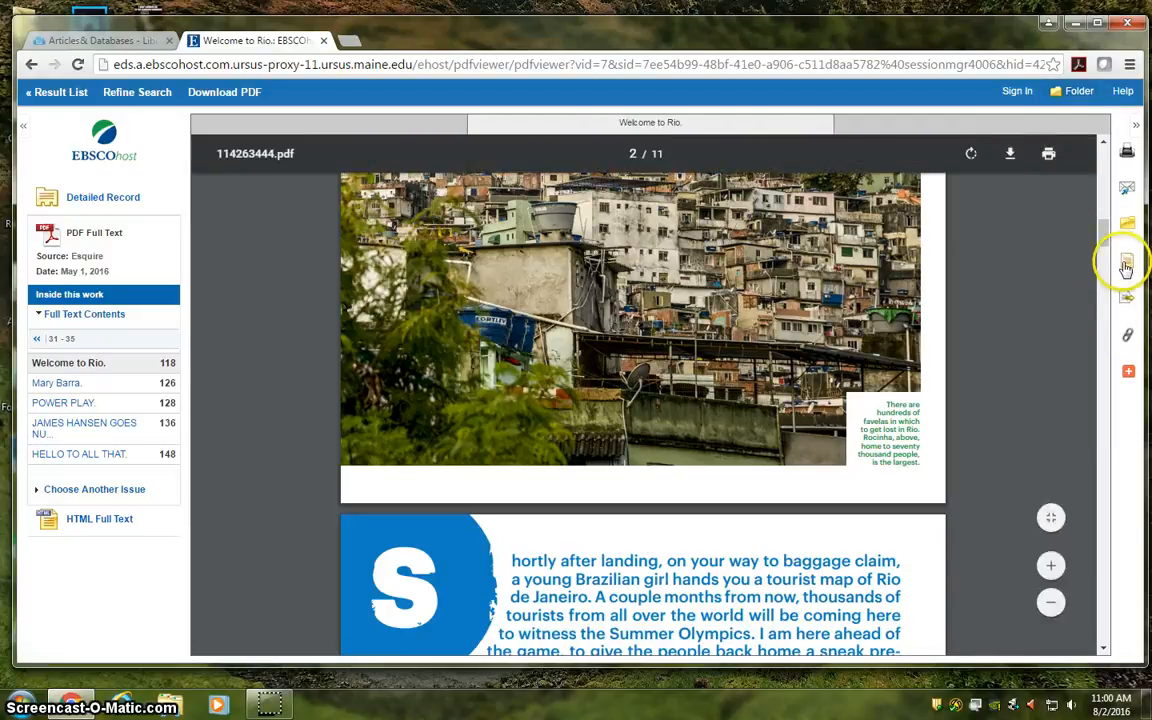
{"action": "mouse_move", "coordinate": [1126, 267]}
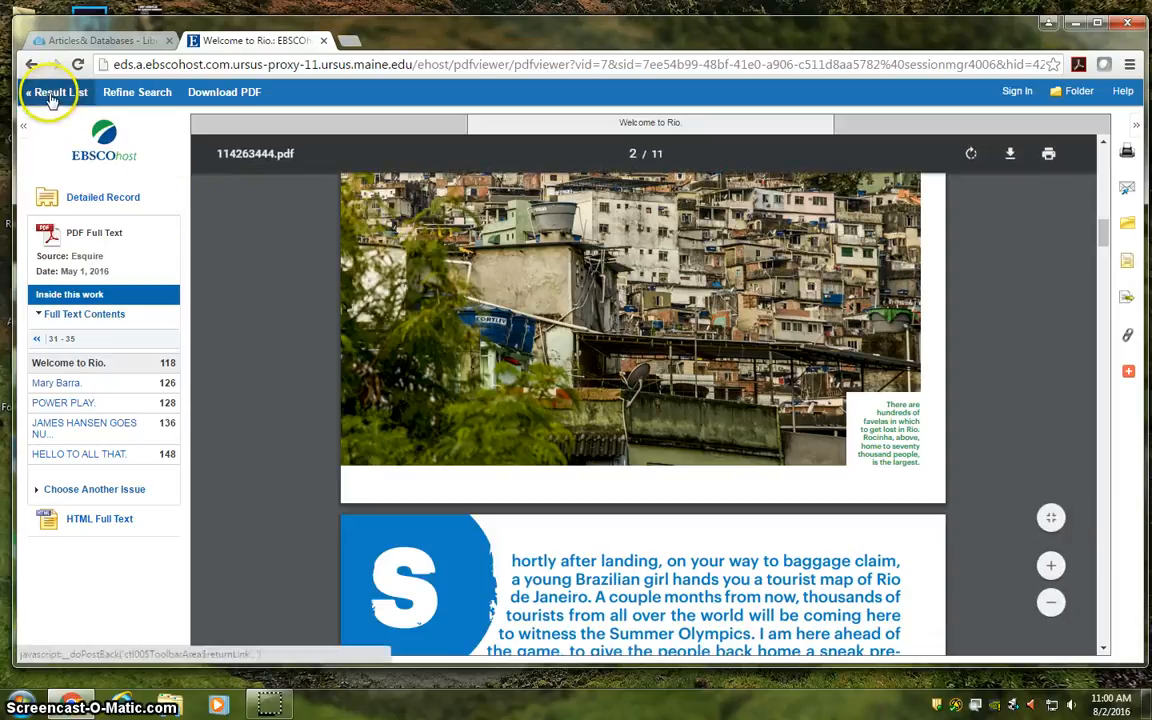
- Return from the PDF viewer to the filtered Result List
{"action": "left_click", "coordinate": [56, 92]}
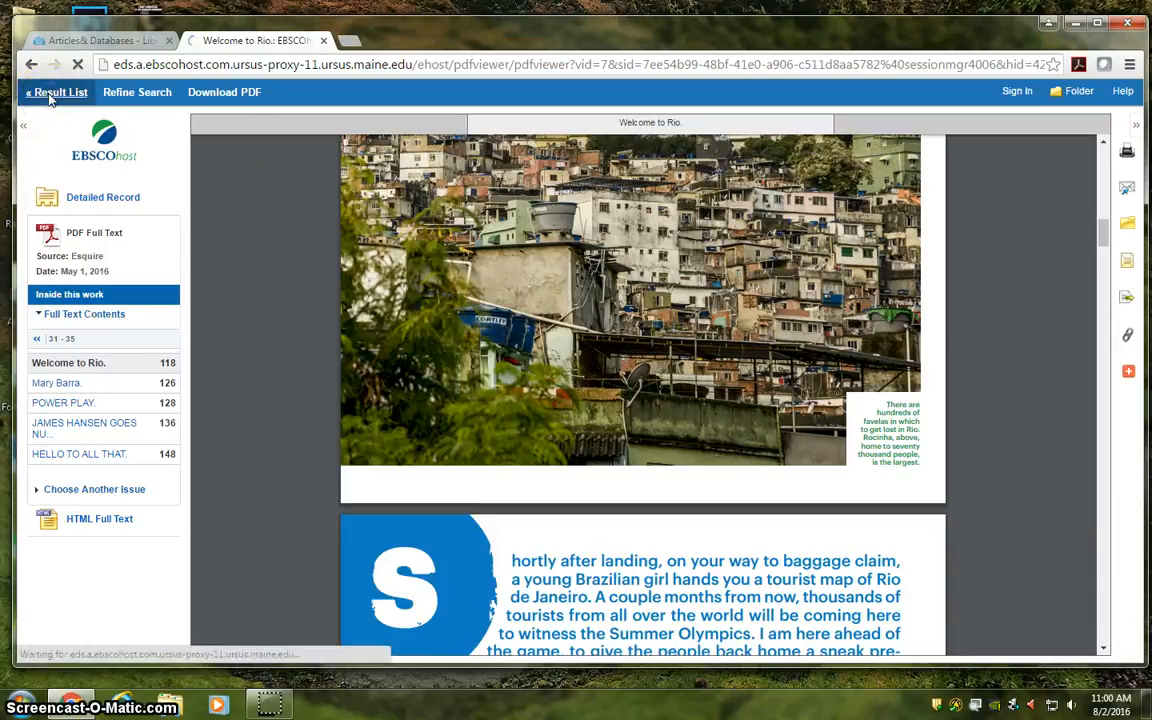
{"action": "left_click", "coordinate": [56, 92]}
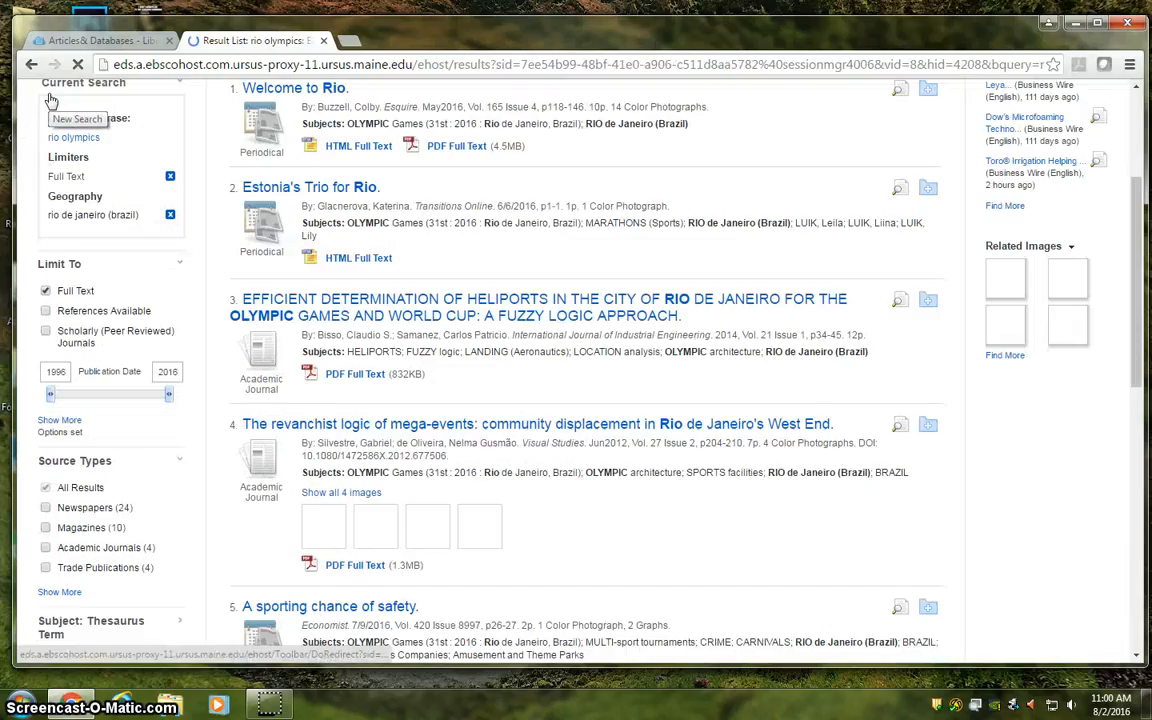